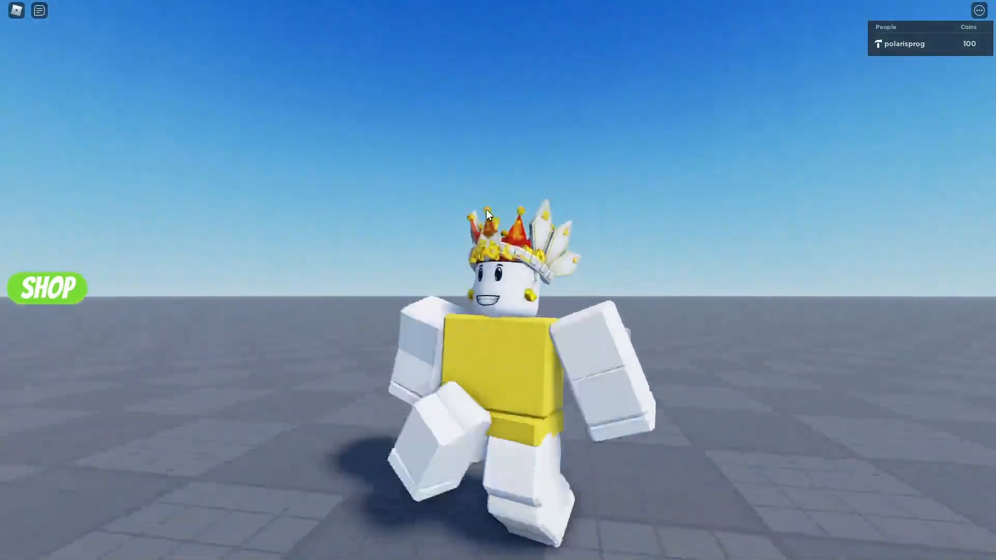
- Play-test the game and open the Character Shop with the SHOP button
left_click(46, 288)
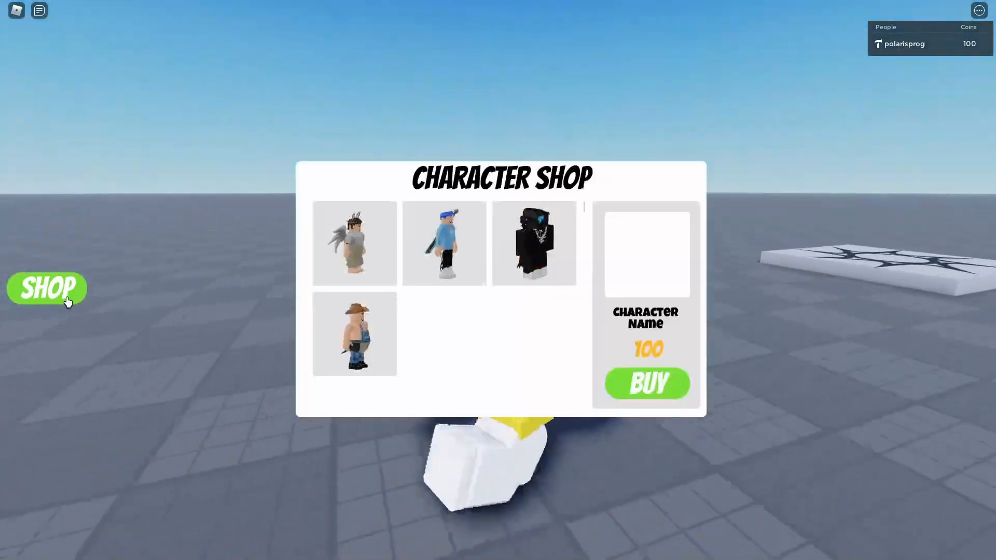
left_click(45, 287)
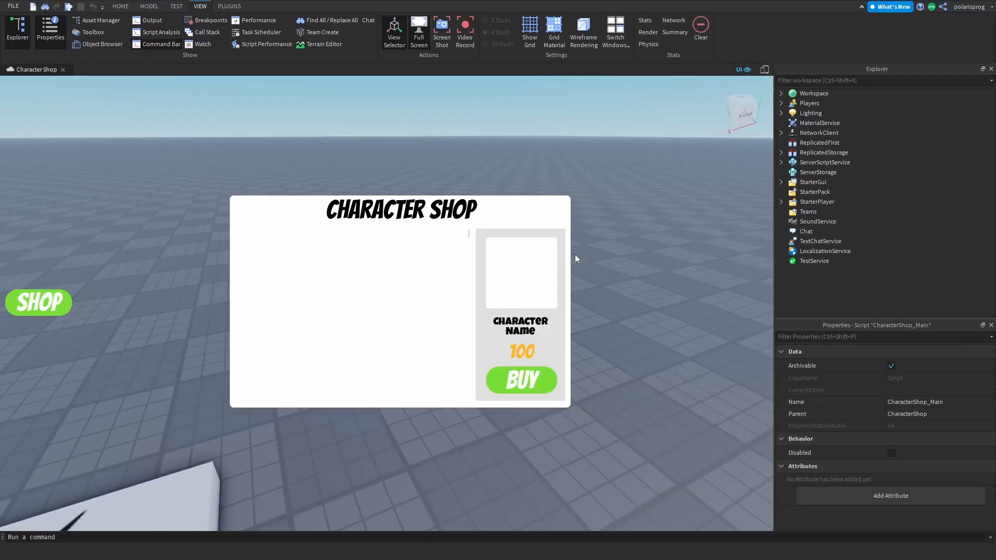
- Expand ServerScriptService > CharacterShop and open the CharacterShop_Main script
left_click(780, 162)
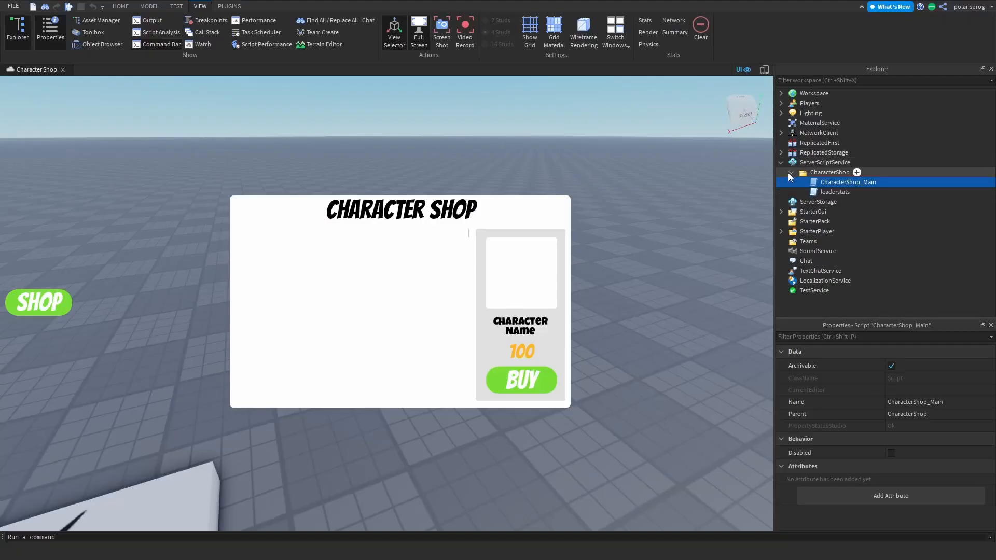
double_click(847, 182)
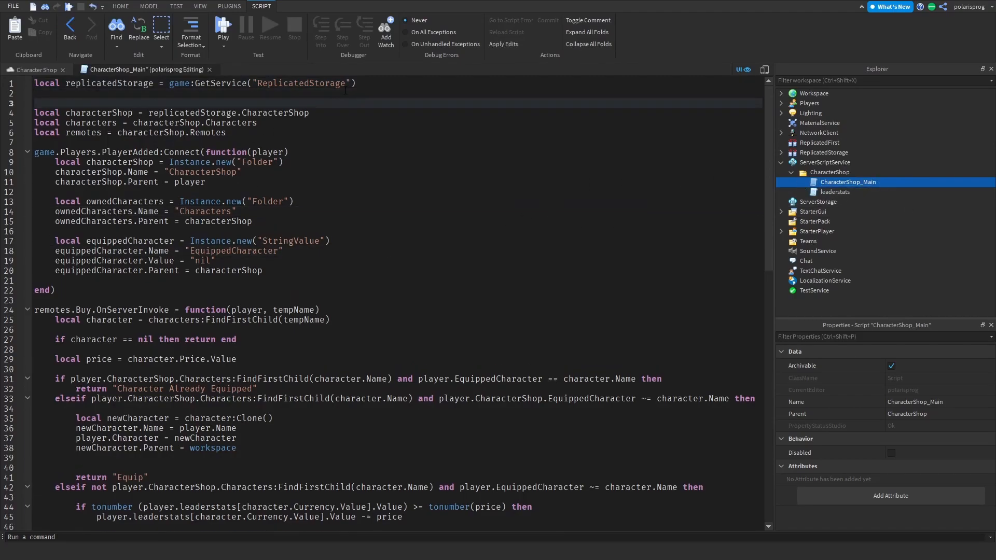
- Declare DataStoreService, Players and datastore = GetDataStore("MyDataStore") at the script top
type("local")
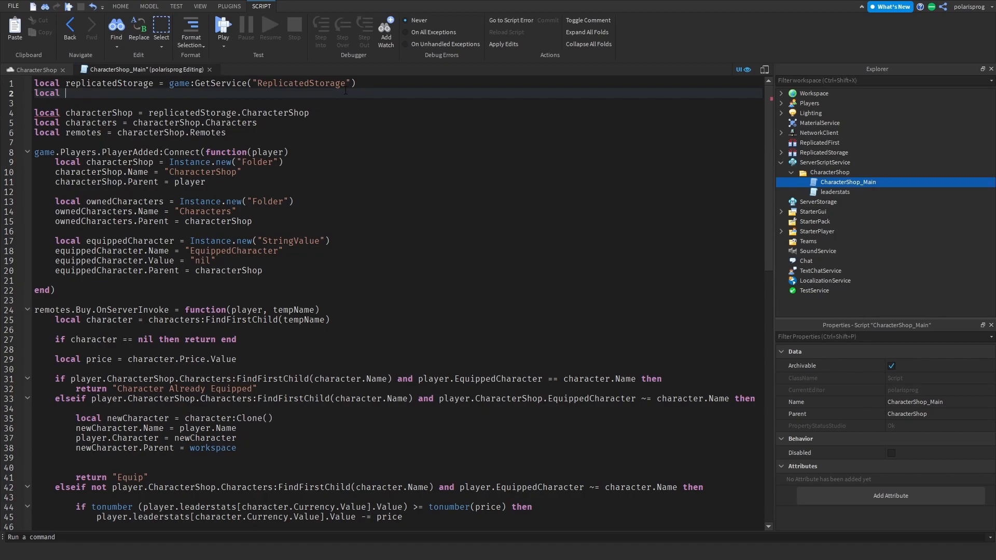
type("DatastoreService = game:GetService(\"DataStoreService")
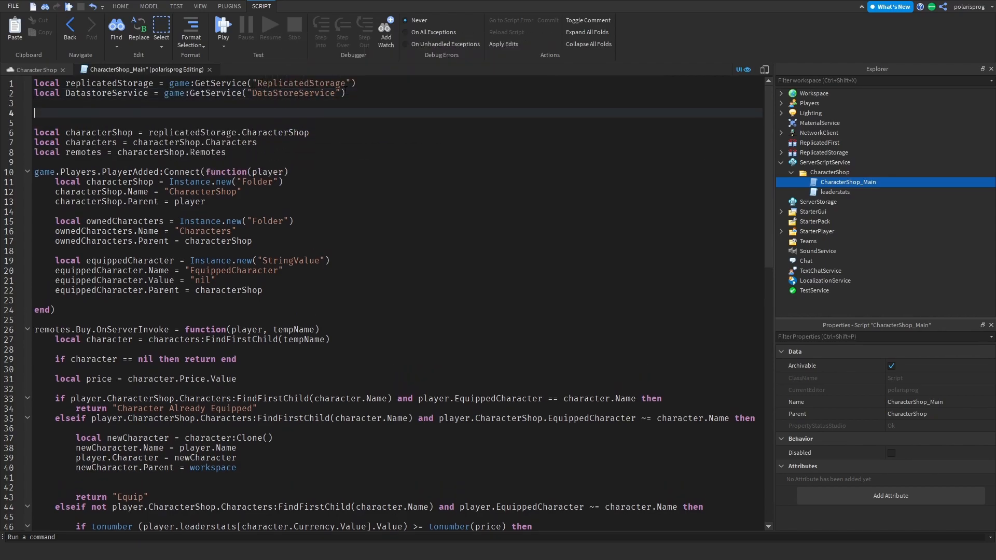
type("locald")
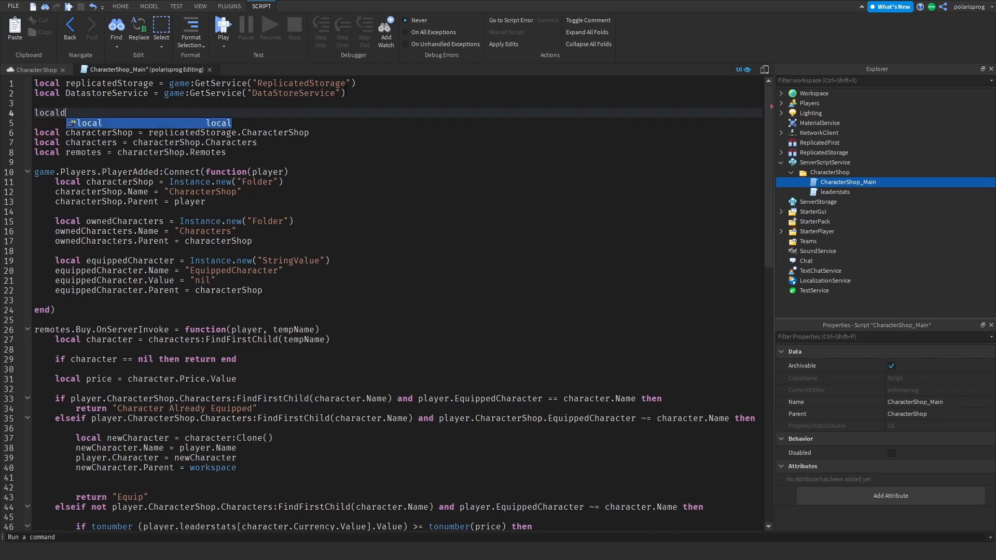
type("datastore =")
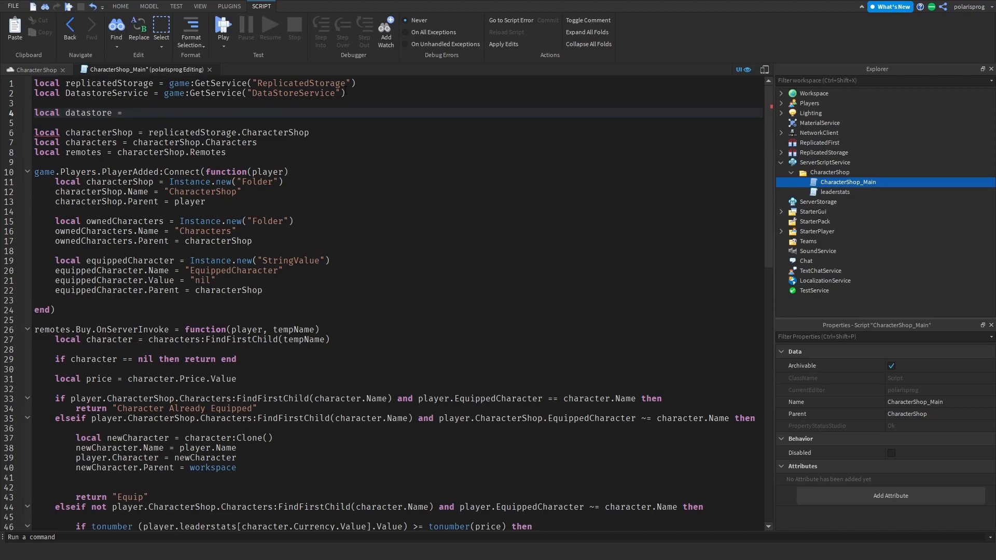
type("DatastoreService:ge")
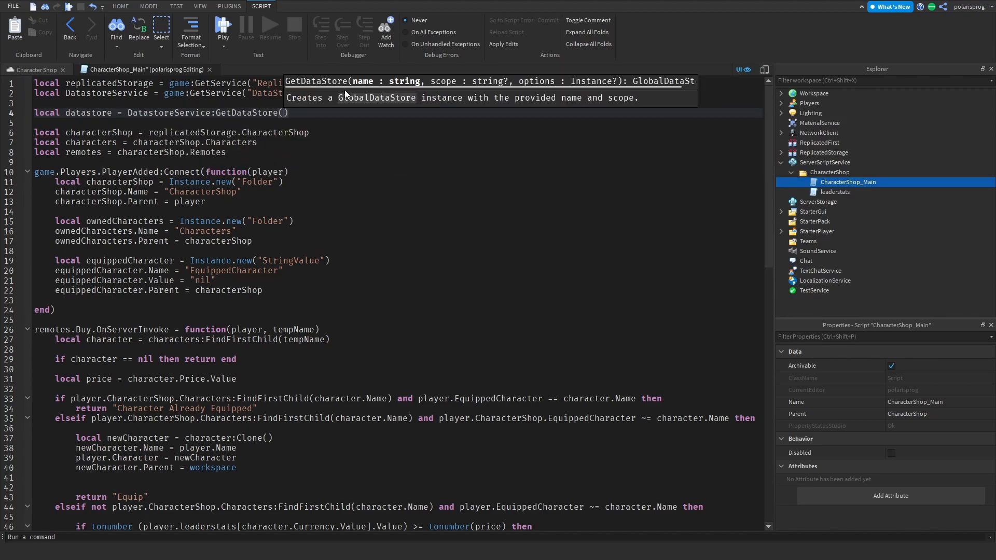
type("\"My")
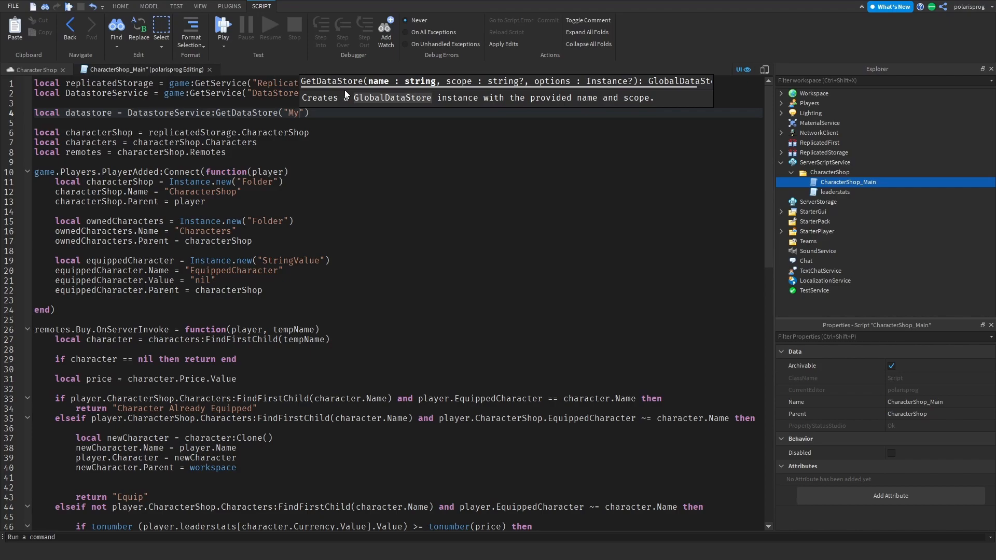
type("DataStore")
type("local")
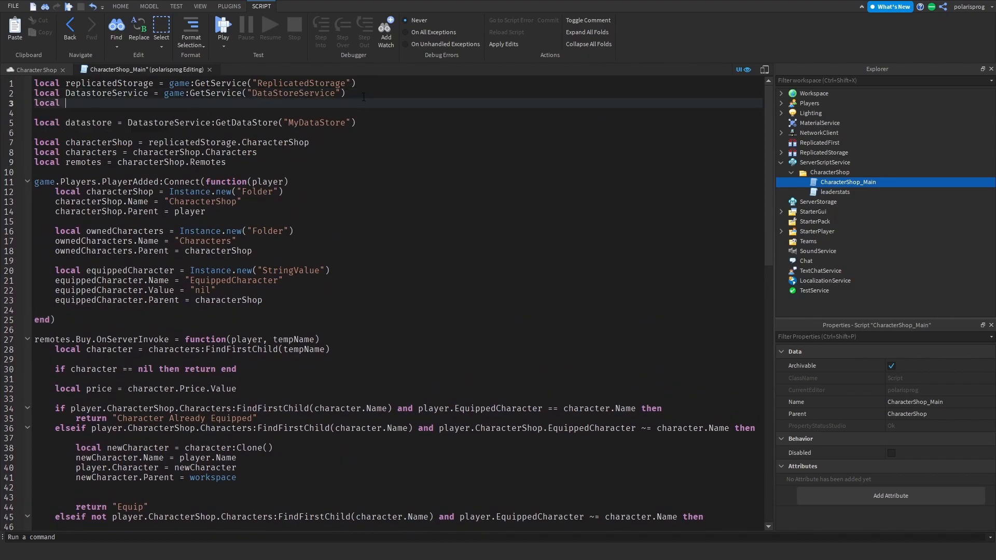
type("Players = game:GetService(\"Players\"")
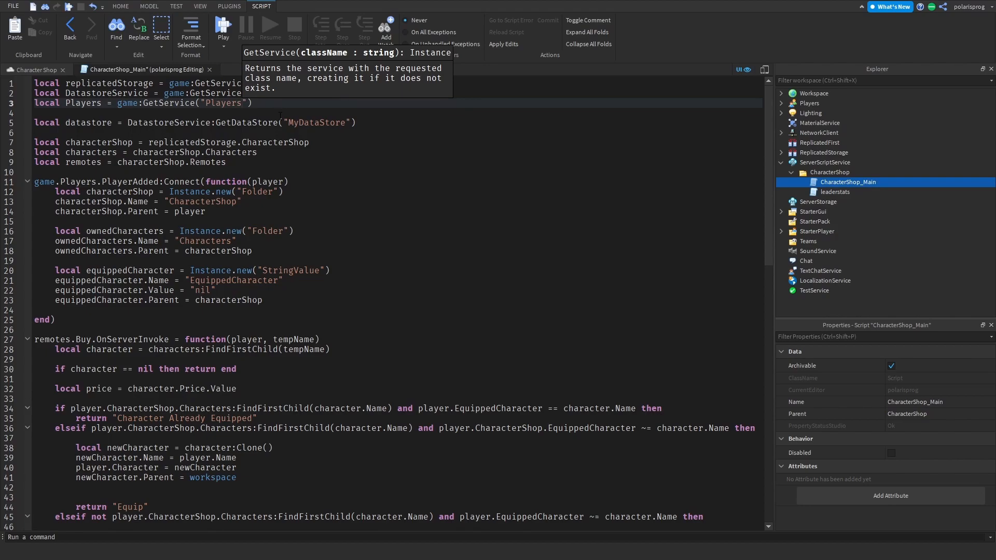
scroll("down", 3)
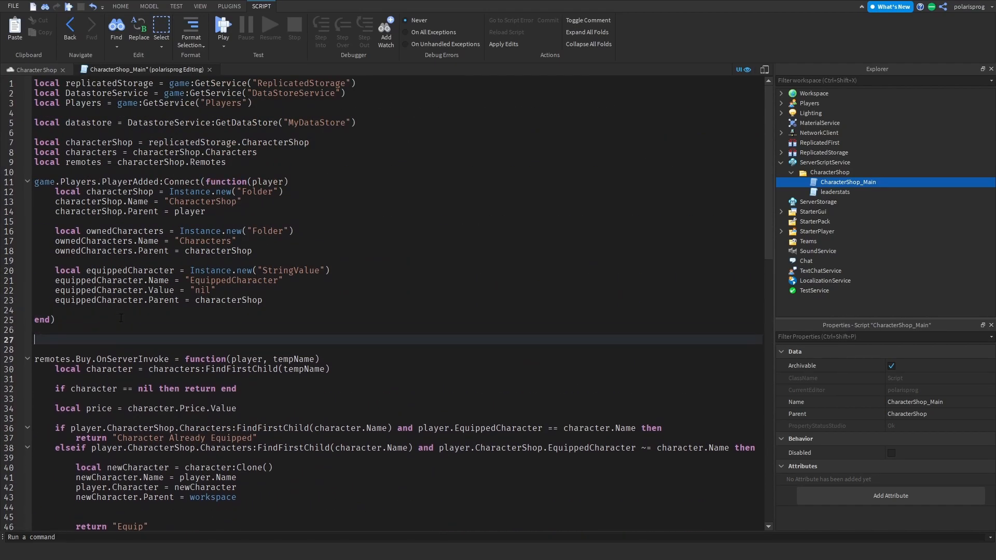
- Write local function playerRemoving(player) containing local _characters = {}
type("local function playe")
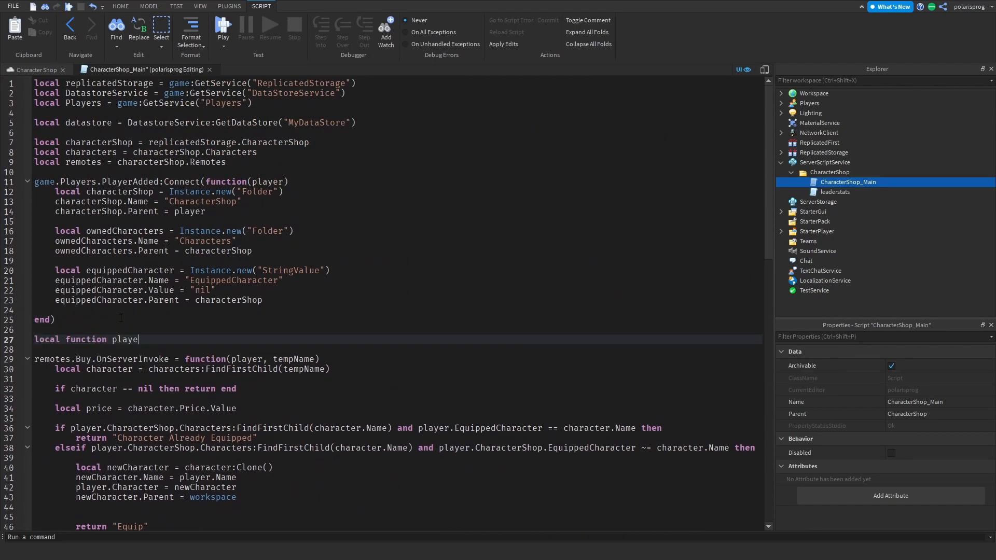
type("Removing")
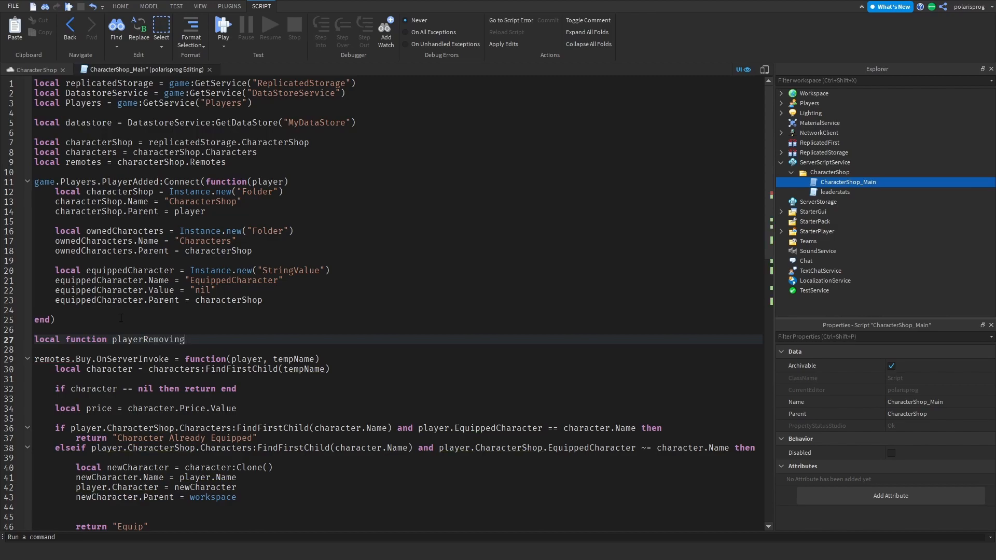
type("(player)")
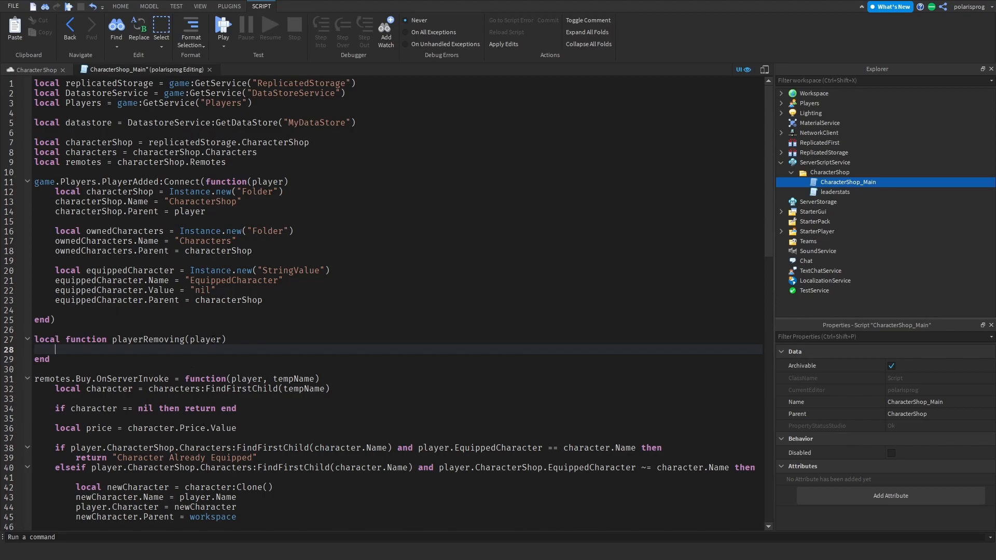
type("local")
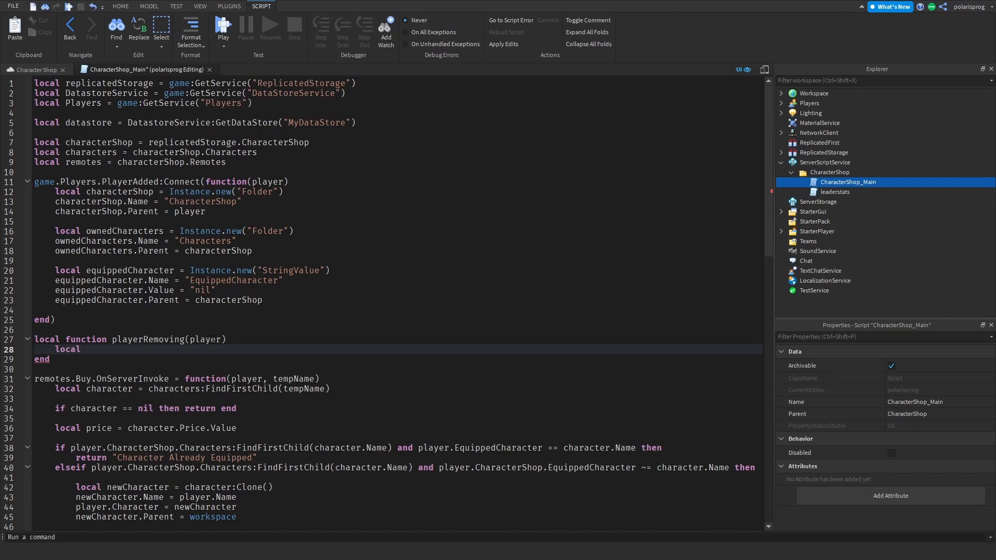
type("chara")
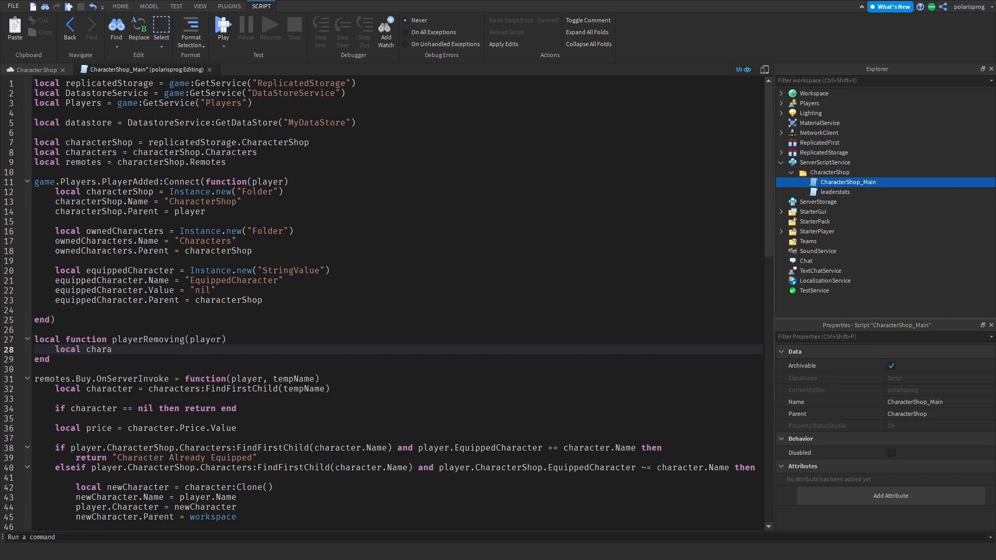
key("backspace")
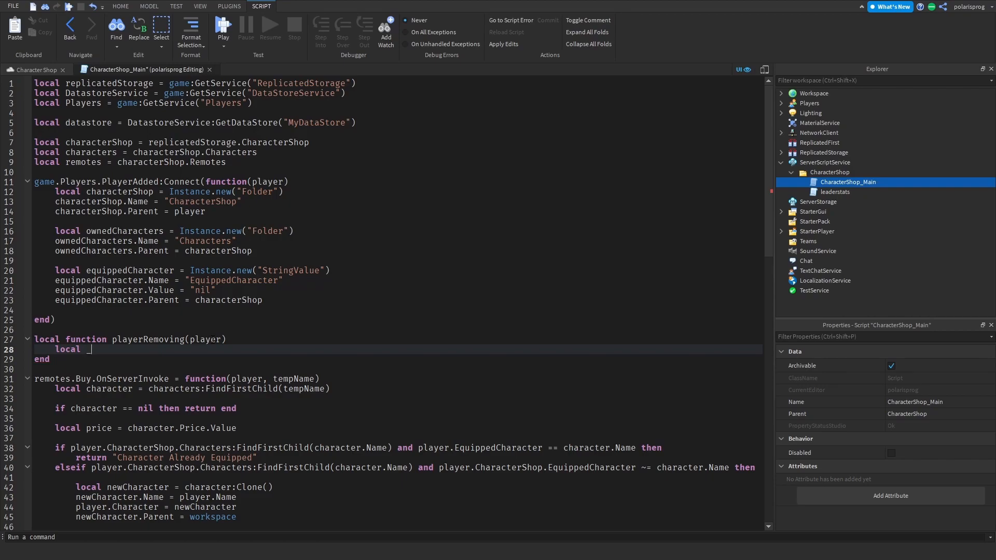
type("characters")
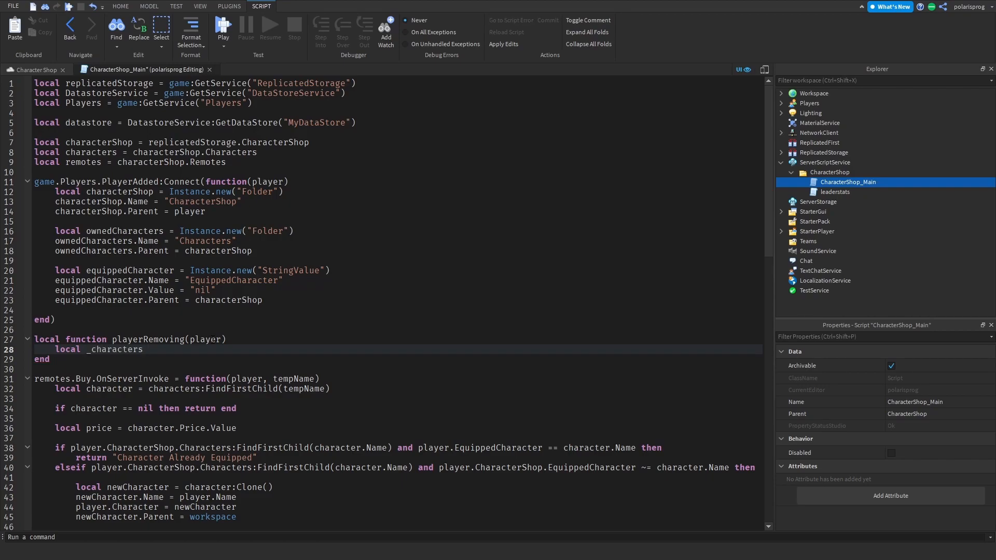
type("= {}")
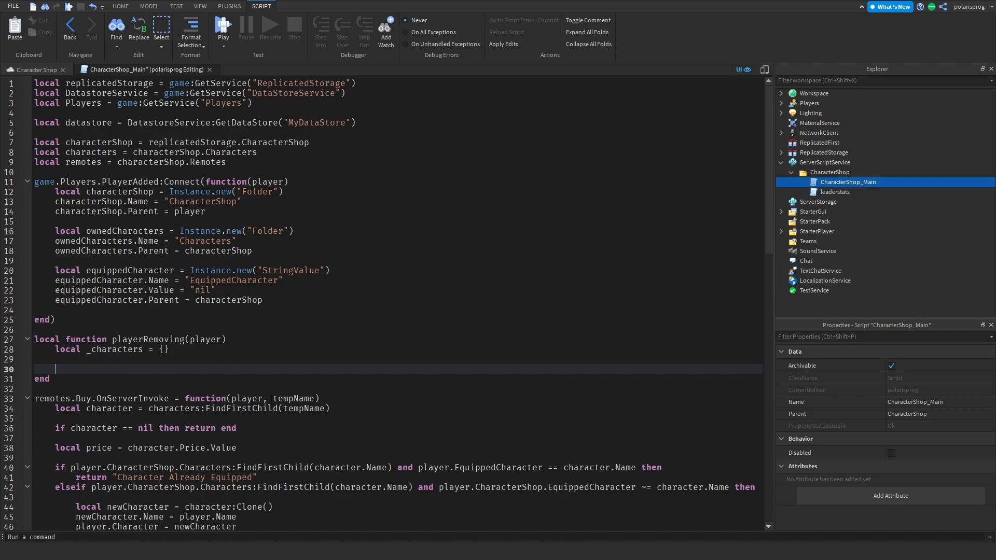
type("local")
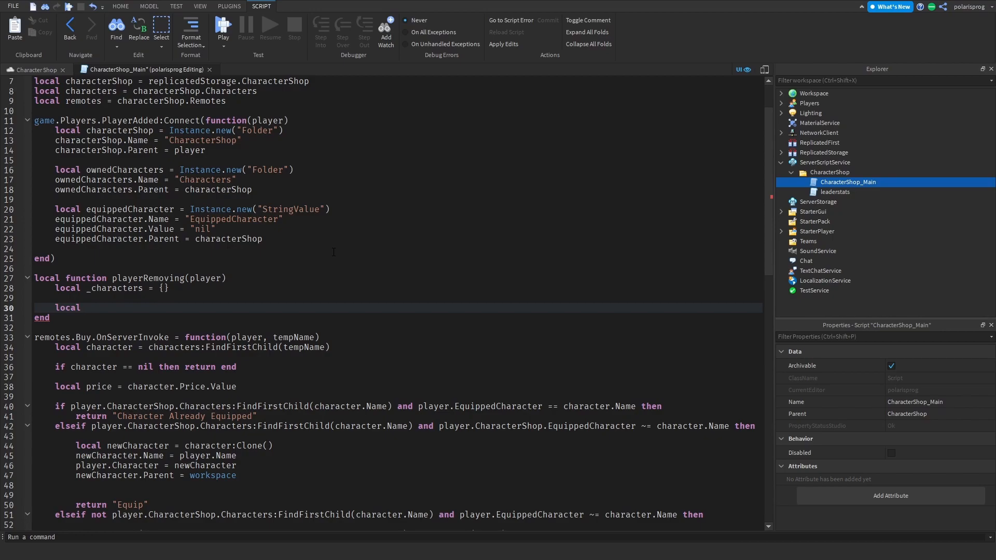
left_click(85, 307)
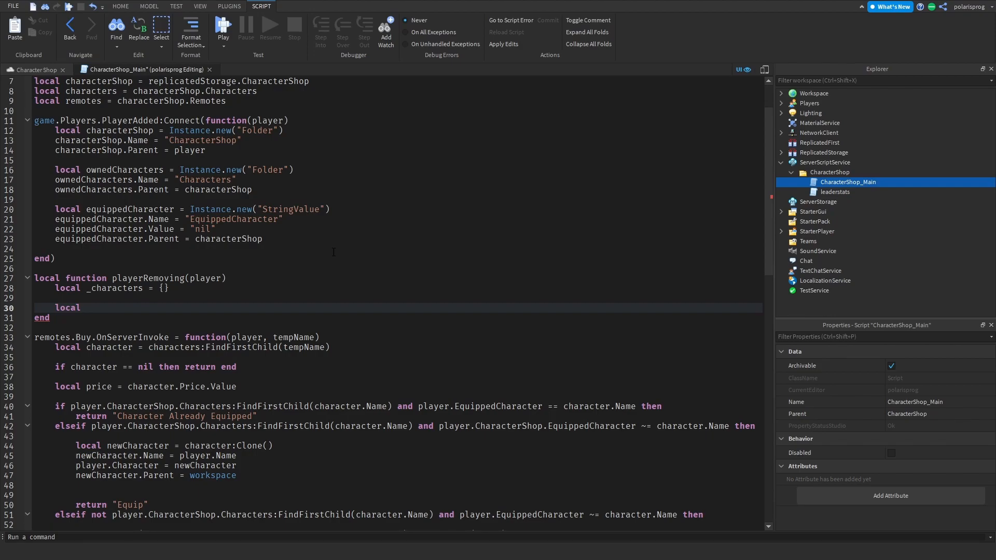
- Add a success, err = pcall(function() block with a for i, v in pairs loop over the player
type("success,")
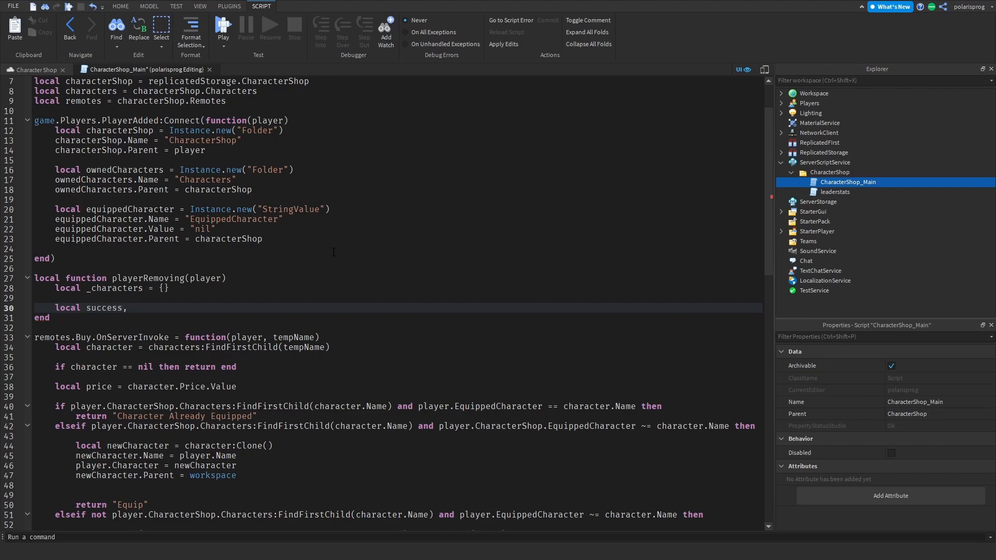
type("err")
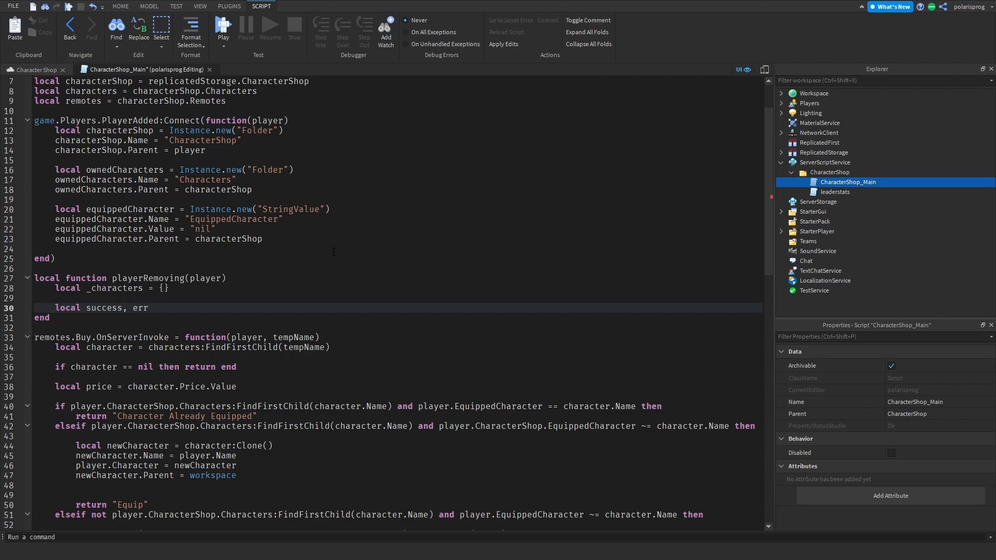
type("= pcall(function()")
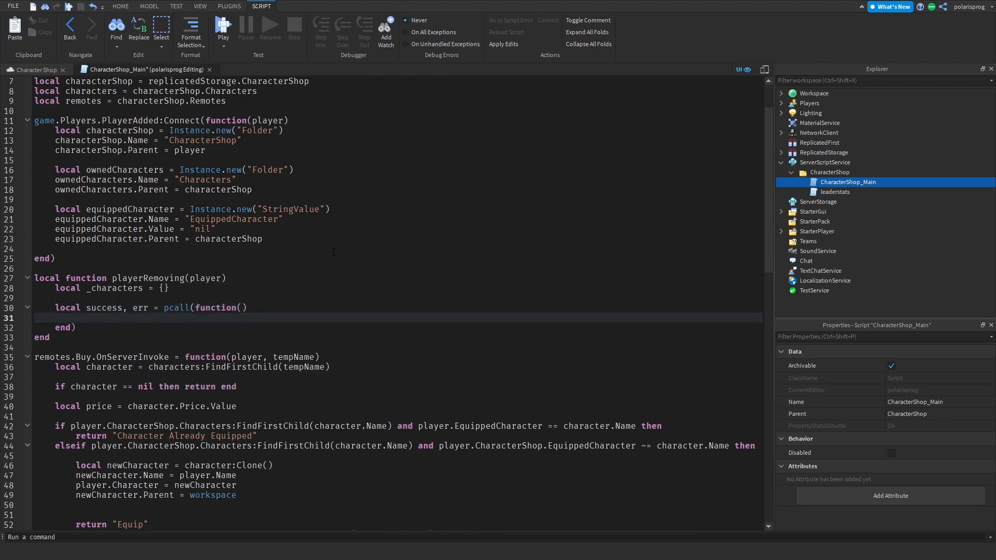
type("for i, v i")
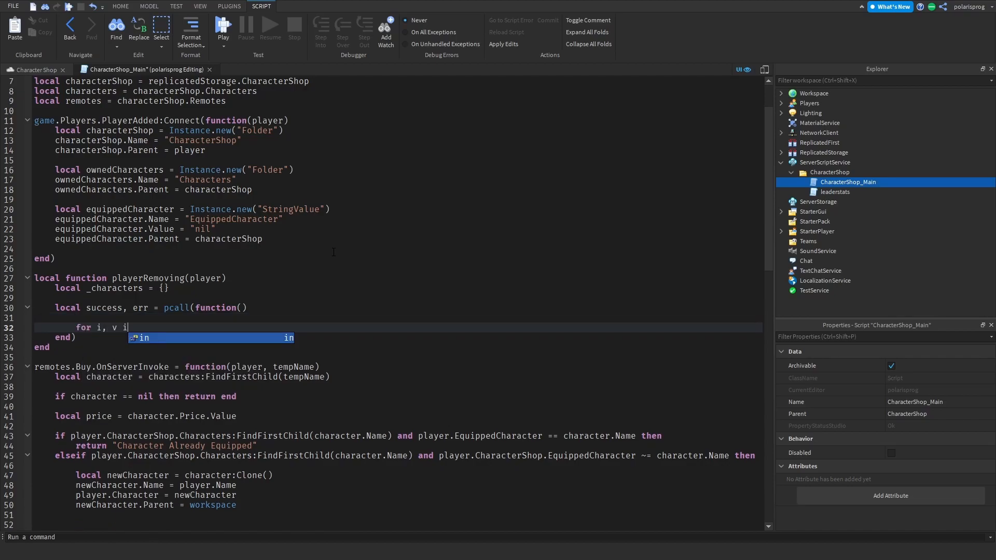
type("pairs(player.Characte")
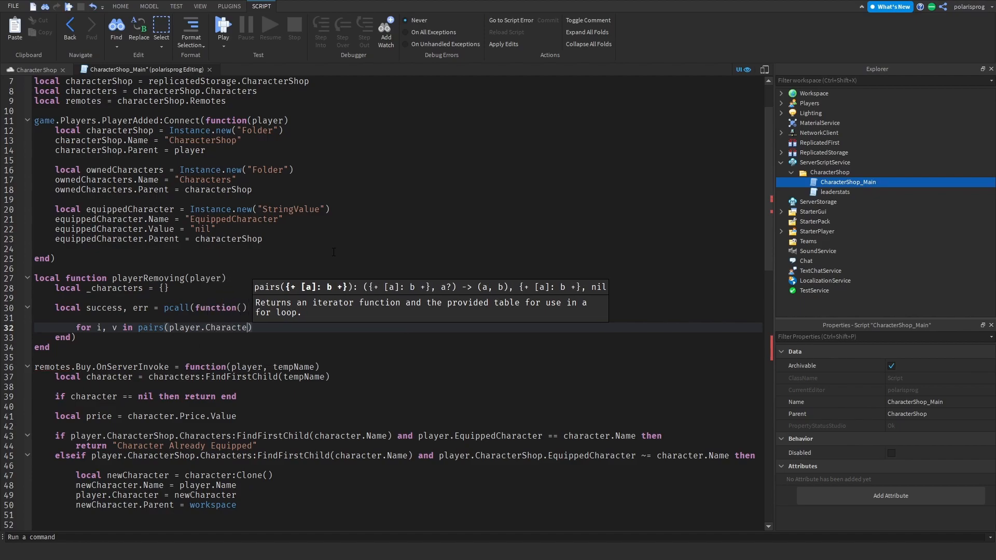
type("rs)")
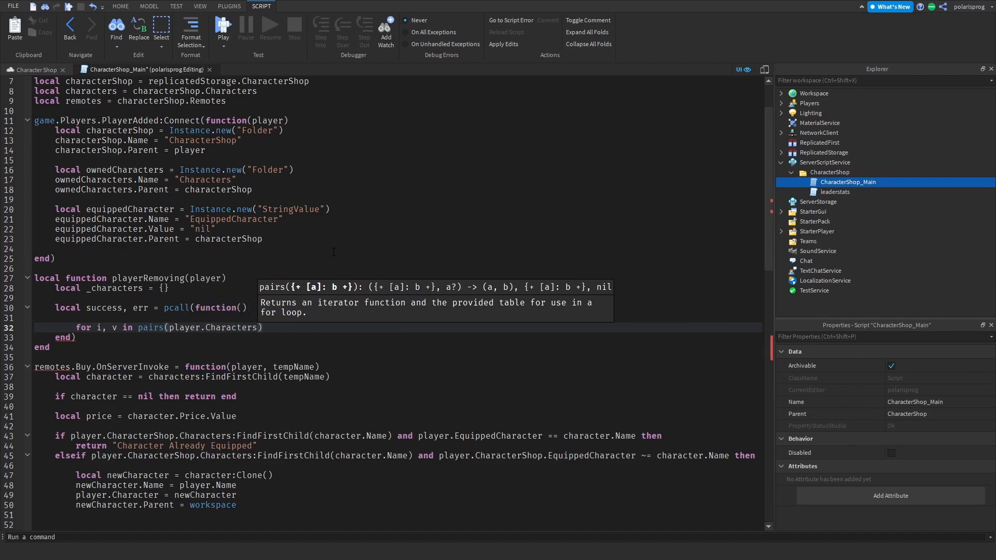
- Loop over CharacterShop.OwnedCharacters:GetChildren(), inserting each v.Name into _characters
type("CharacterShop.")
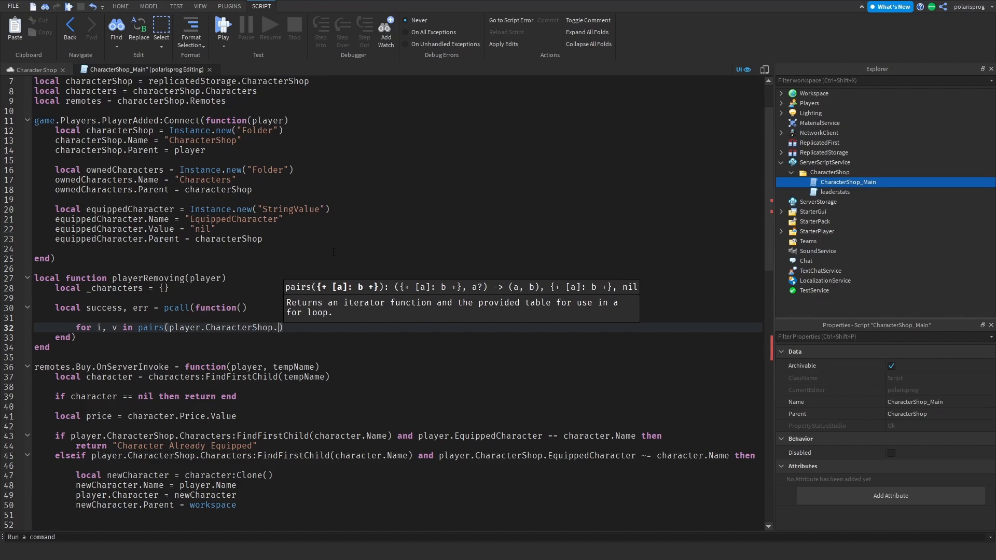
type("Owne")
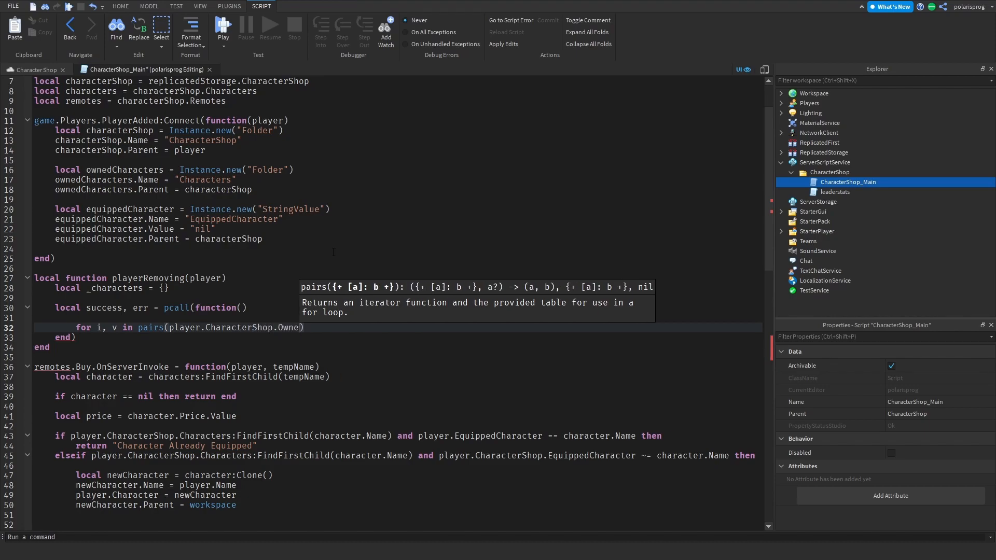
type("dCharacters:")
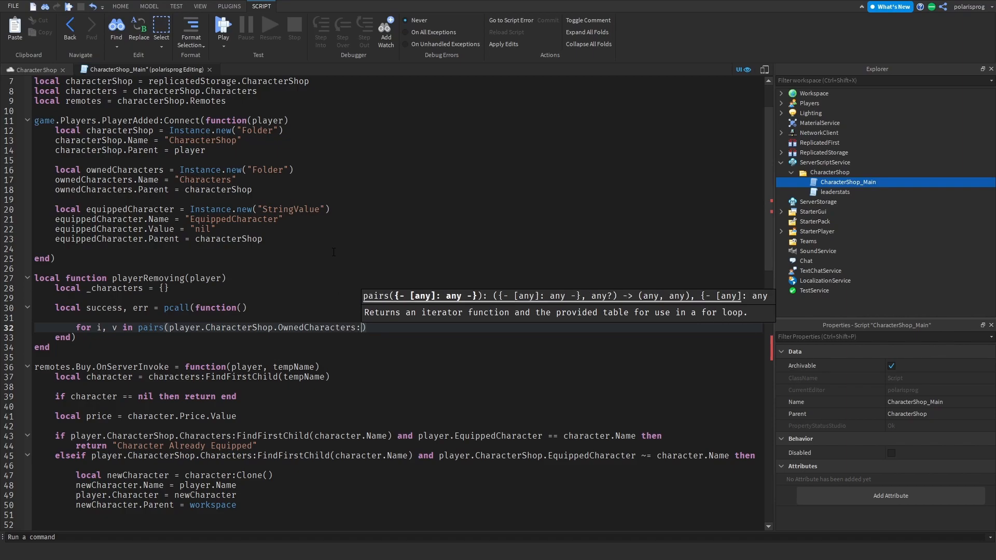
type("GetChildren(")
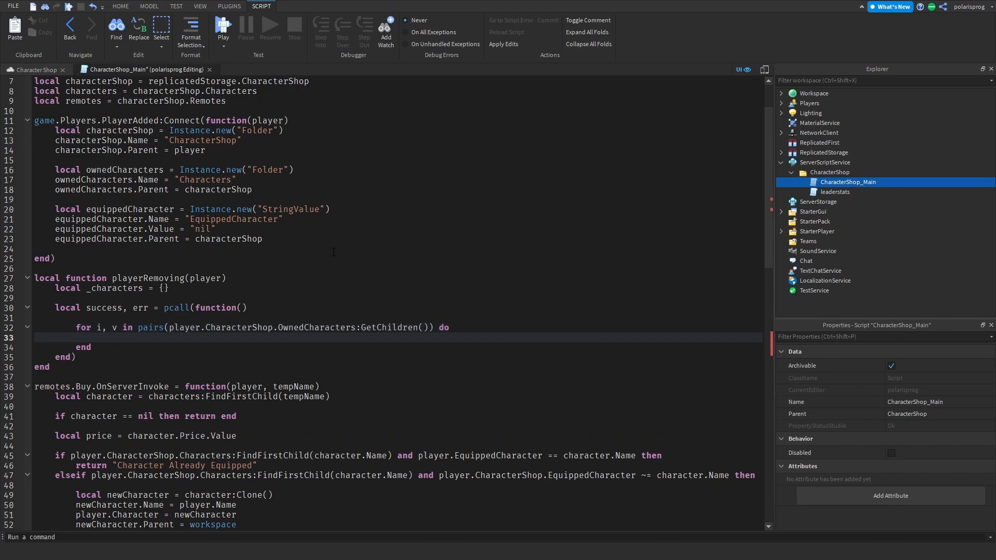
type("table.insert(")
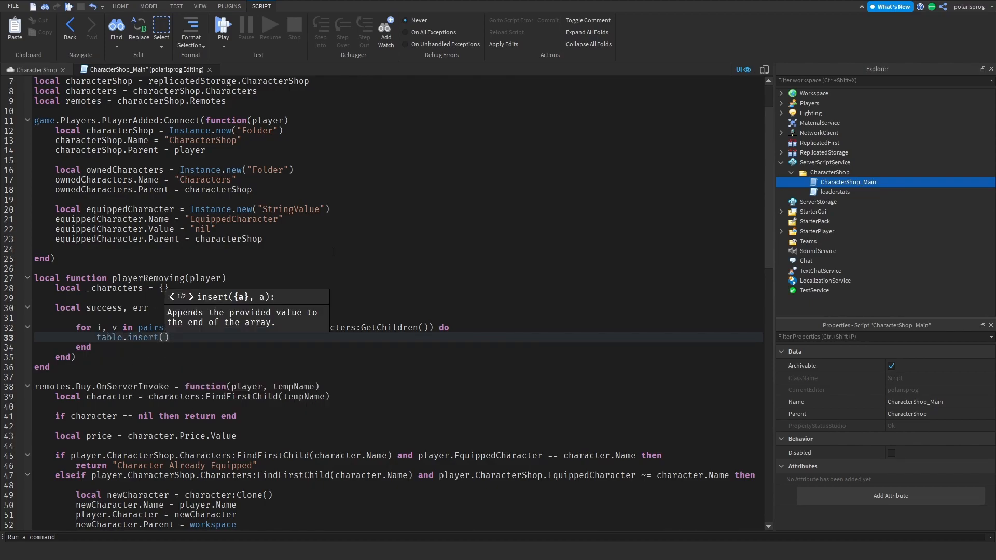
type("characters")
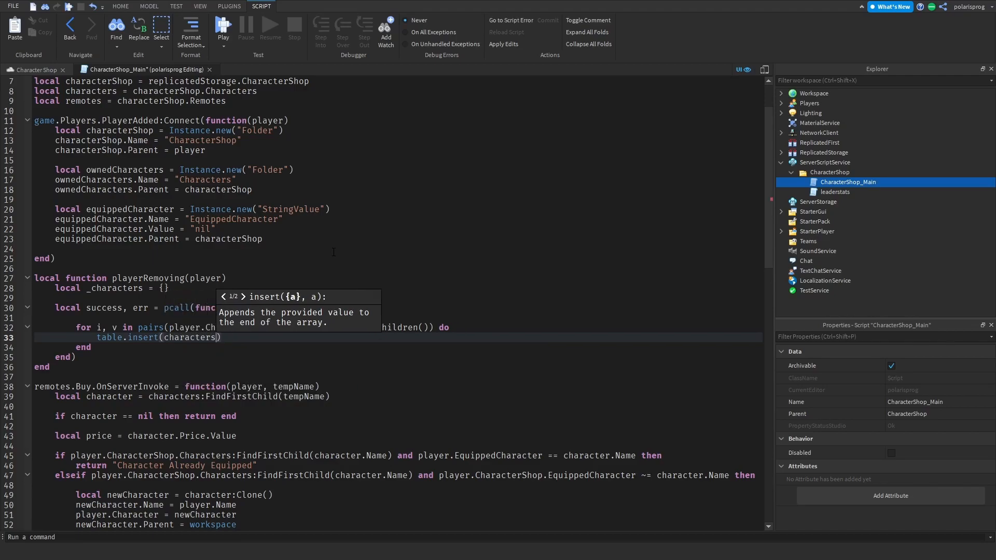
type("_c")
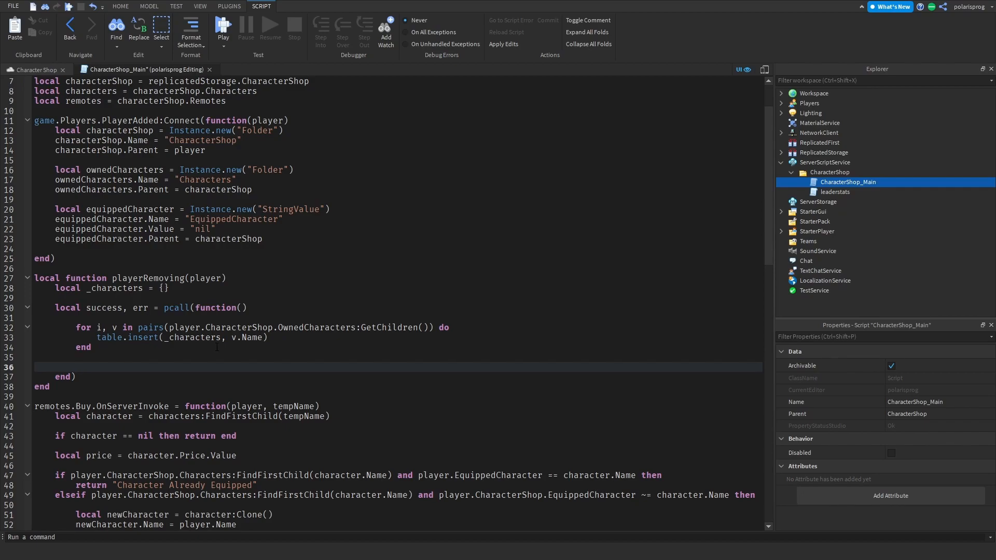
- Save with datastore:SetAsync(player.UserId.."Characters", _characters), correcting the misspelled key
type("dats")
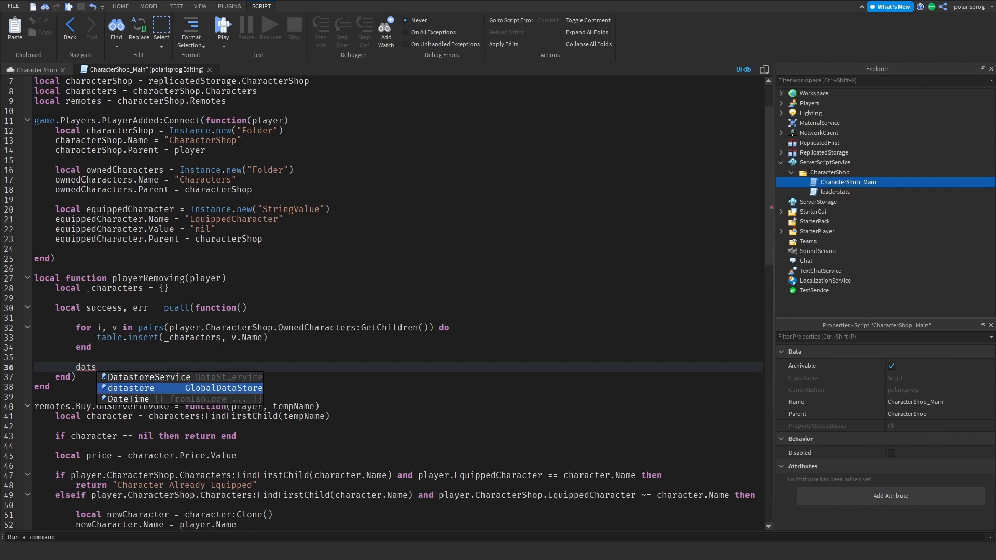
type("store:SetAsync(")
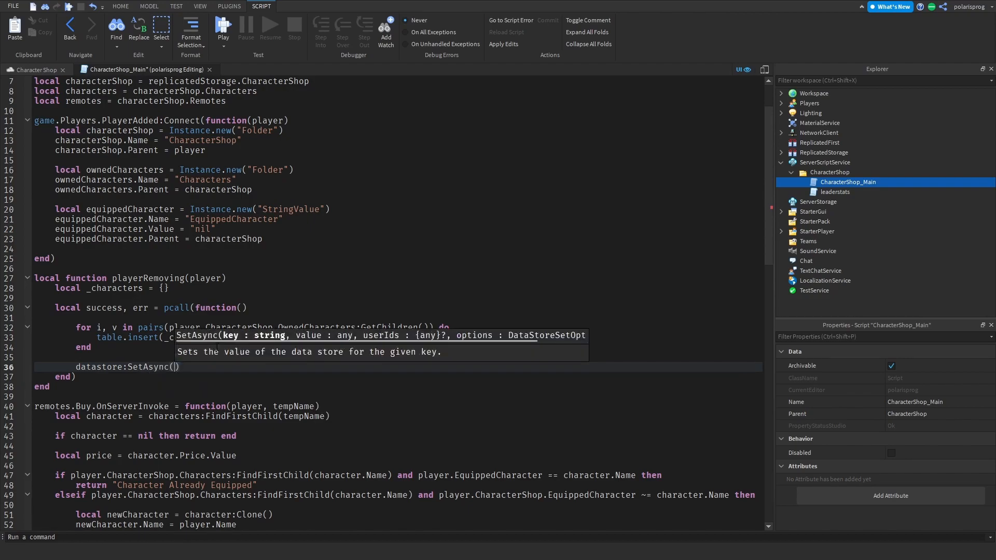
type("player.UserId..\"")
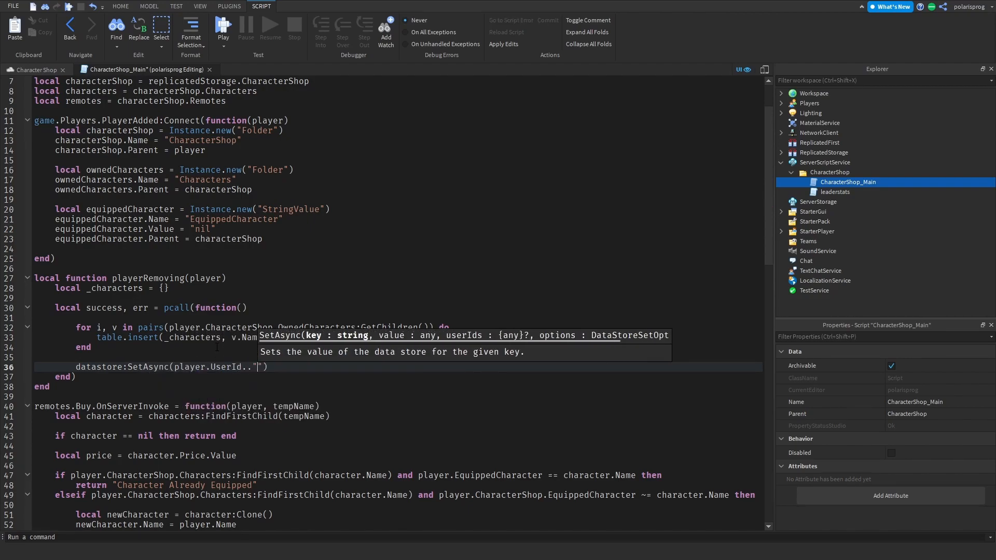
type("Charatcer")
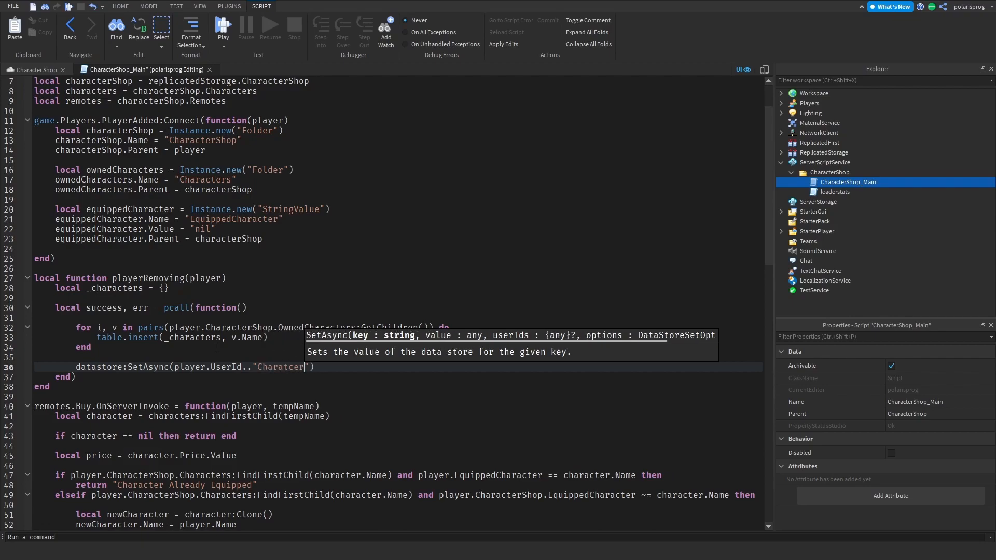
key("Backspace")
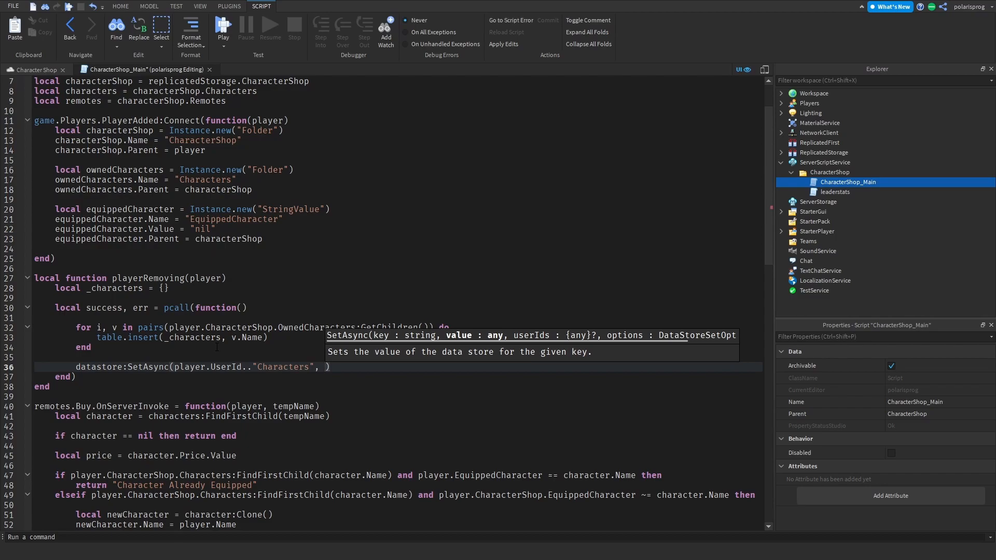
type("_characters")
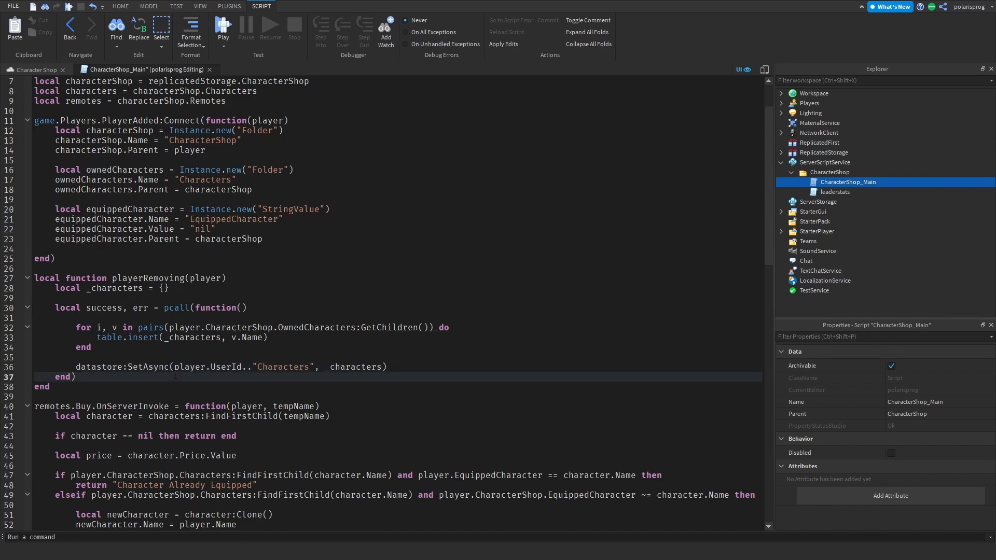
- After the pcall, print "Success!" if success, otherwise warn(err)
type("if u")
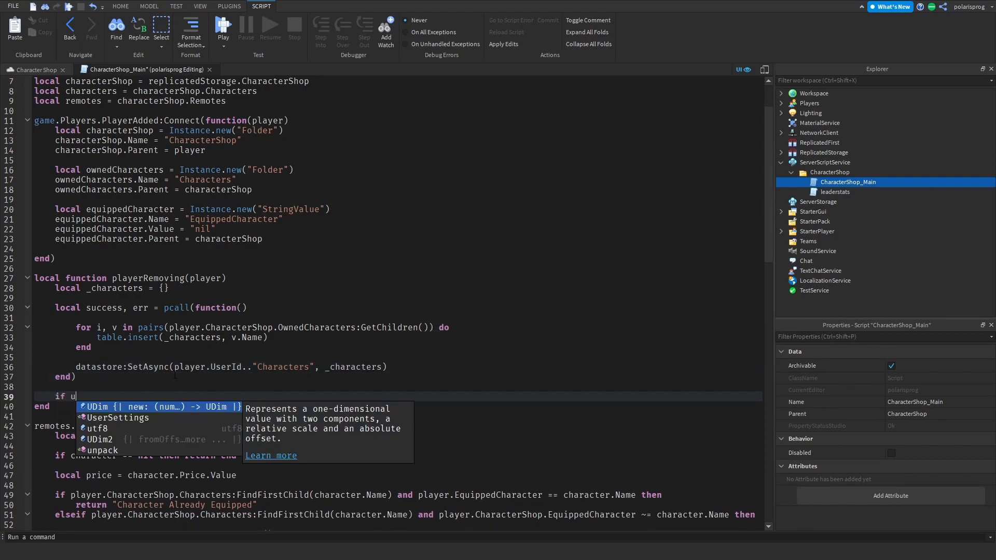
type("success thezn")
type("print(\"Success!")
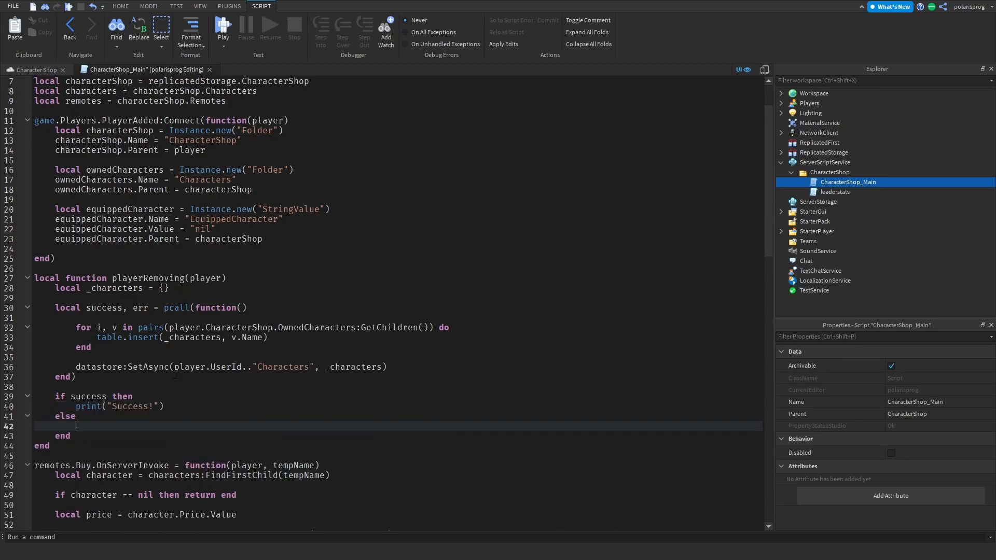
type("warn")
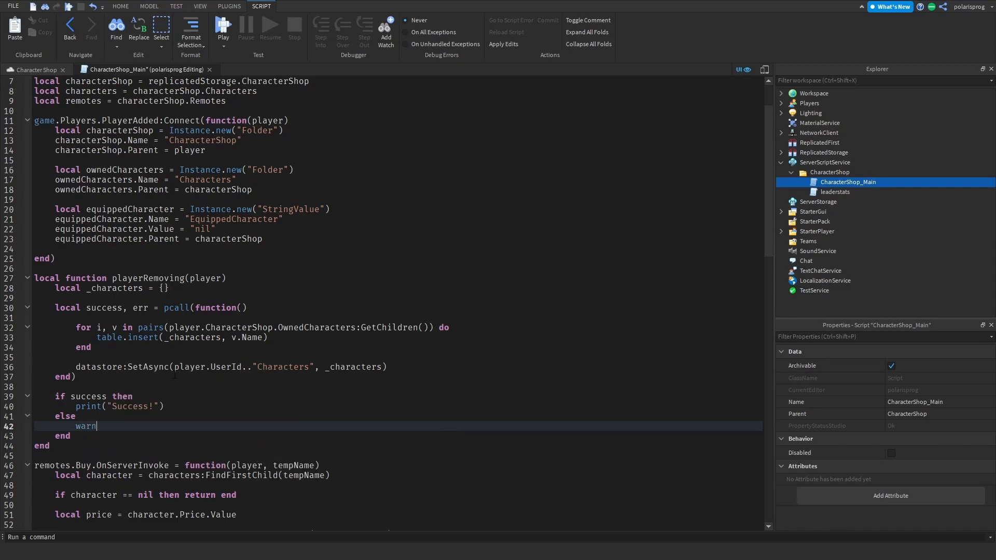
type("(err")
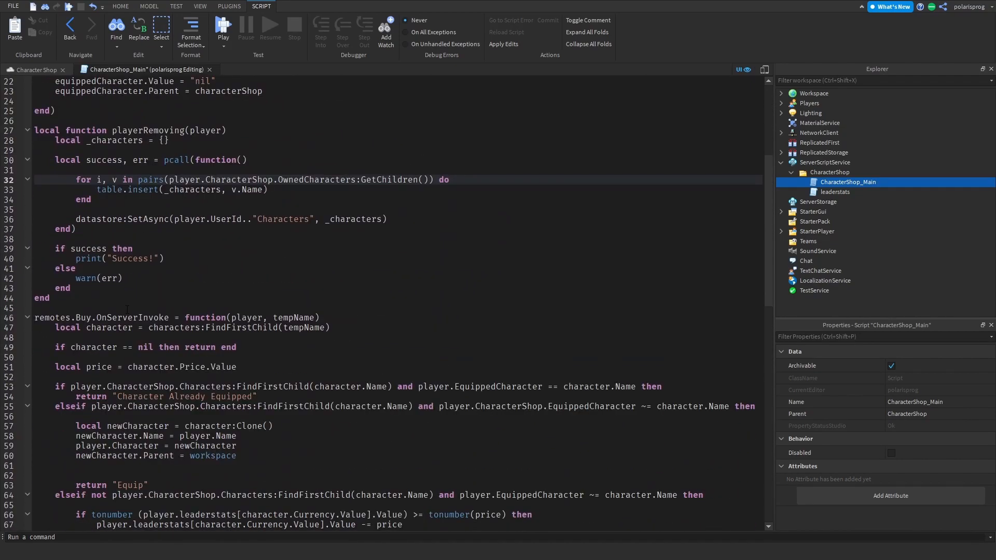
- Add game:BindToClose looping over Players:GetPlayers() and calling playerRemoving(v) on each
scroll("down", 3)
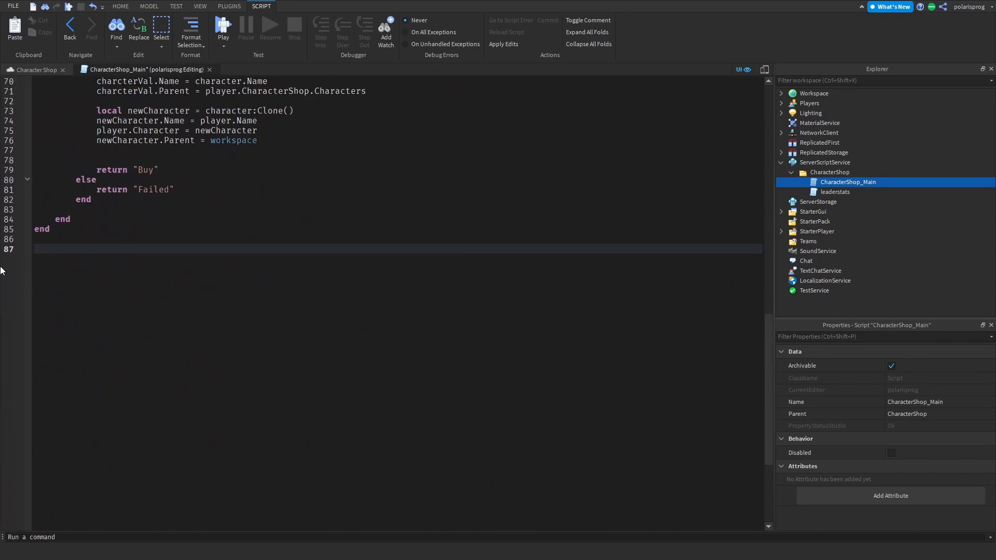
type("game:BindToClose(false)")
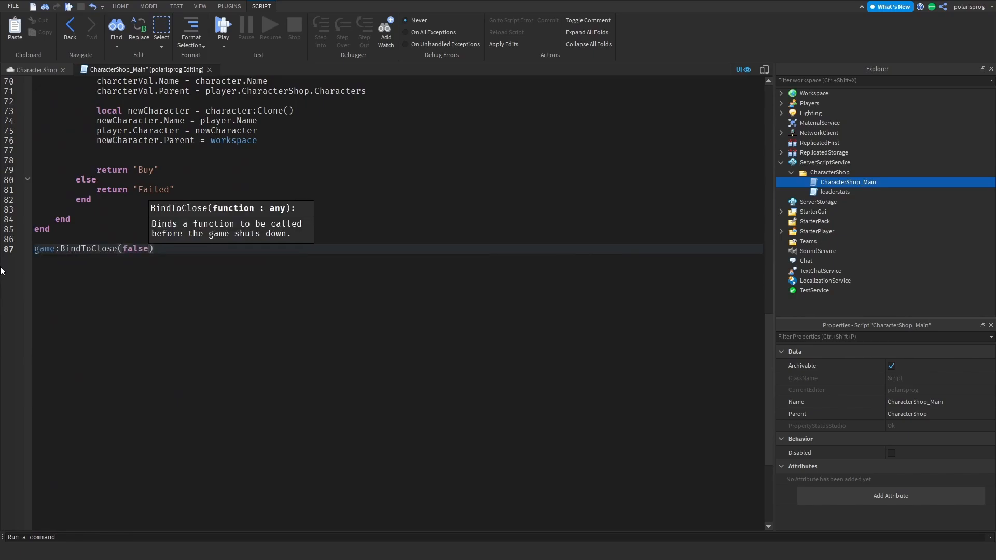
type("function")
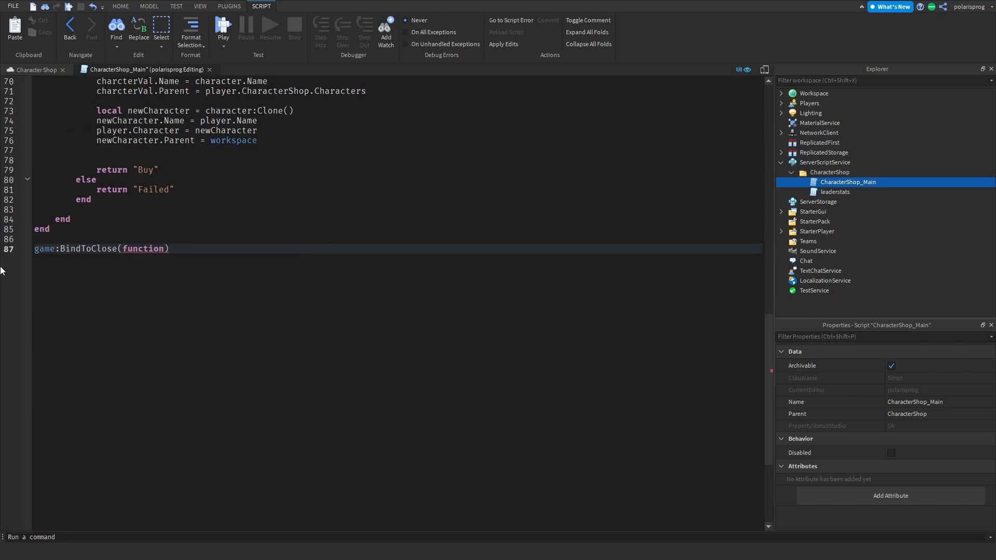
type("for i,")
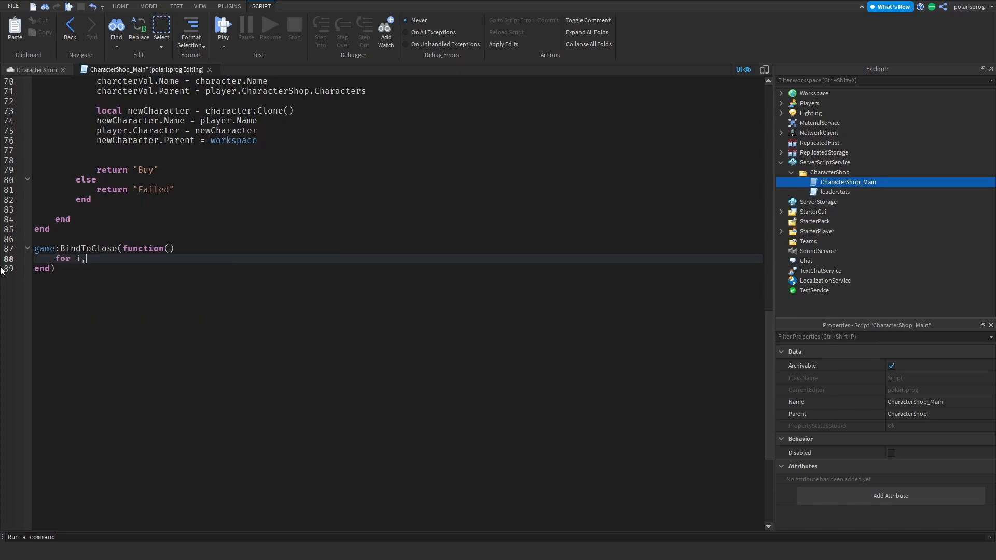
type("v in p")
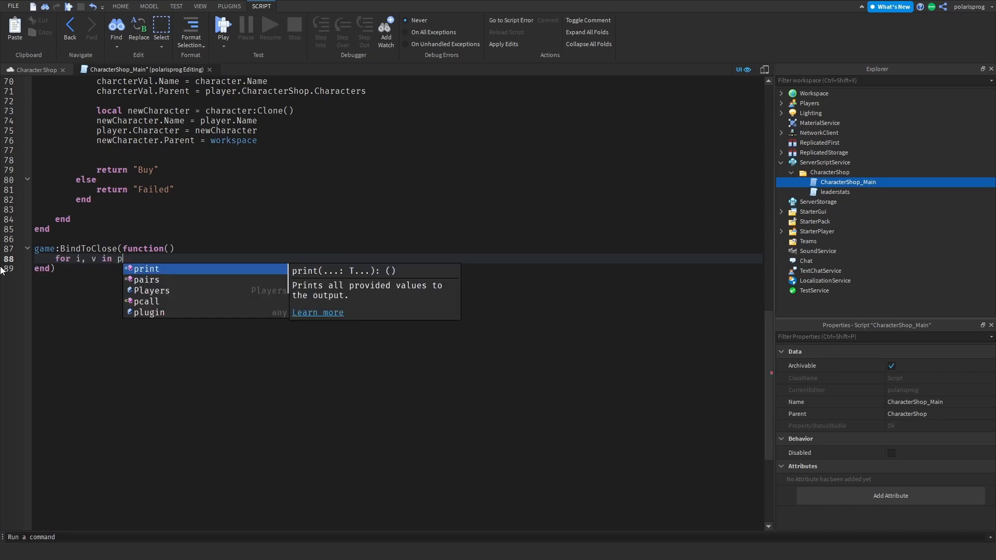
type("airs(players:GetPlayers()) do")
type("if")
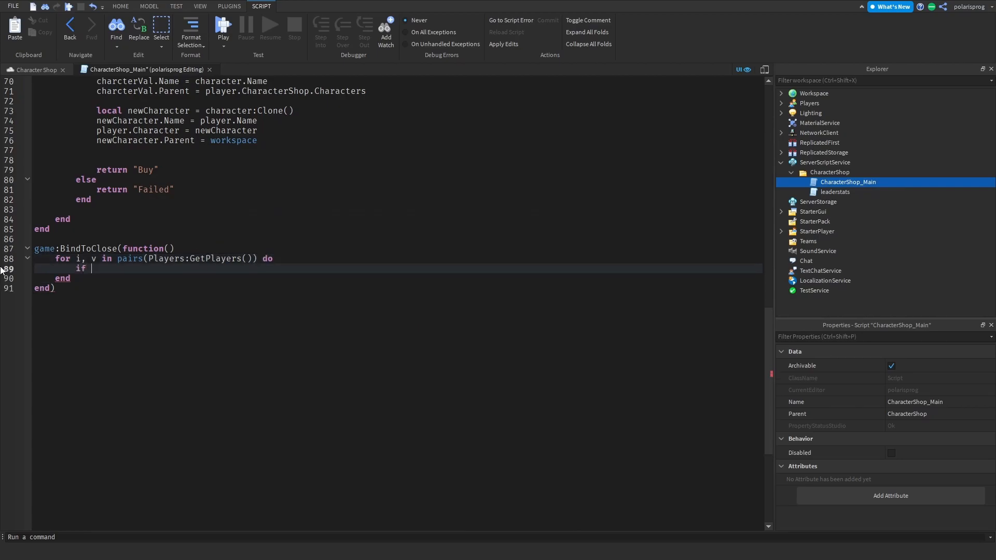
key("Backspace")
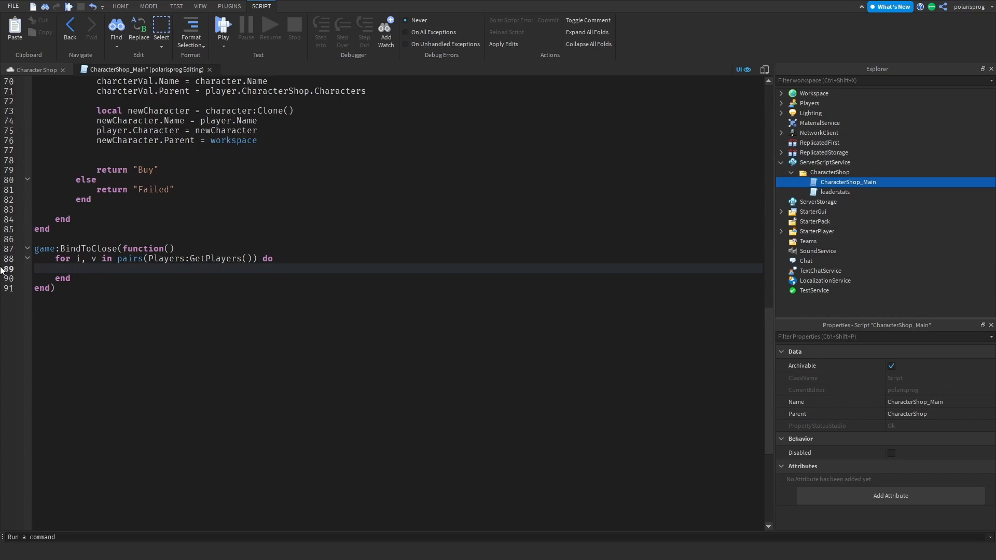
type("playerRemoving(v")
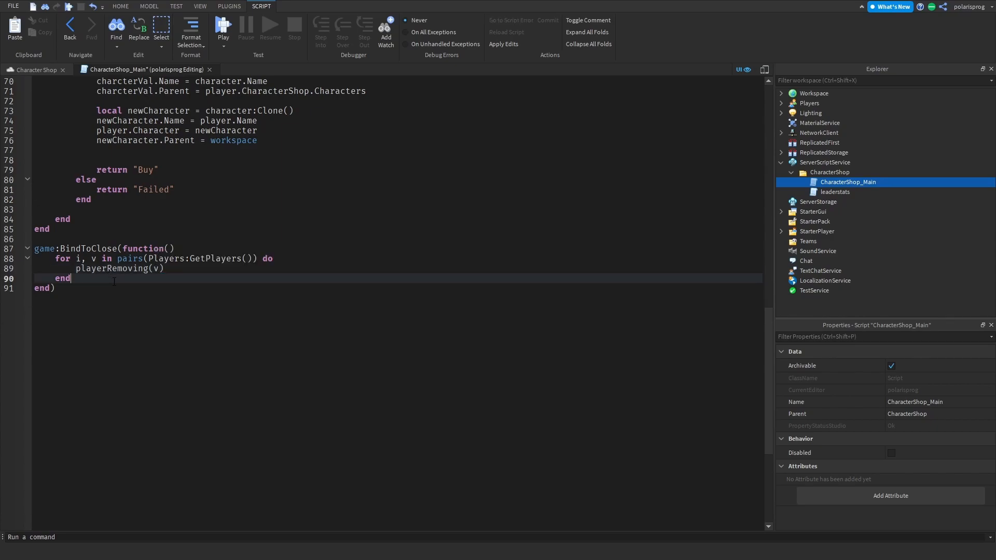
type("wait(1")
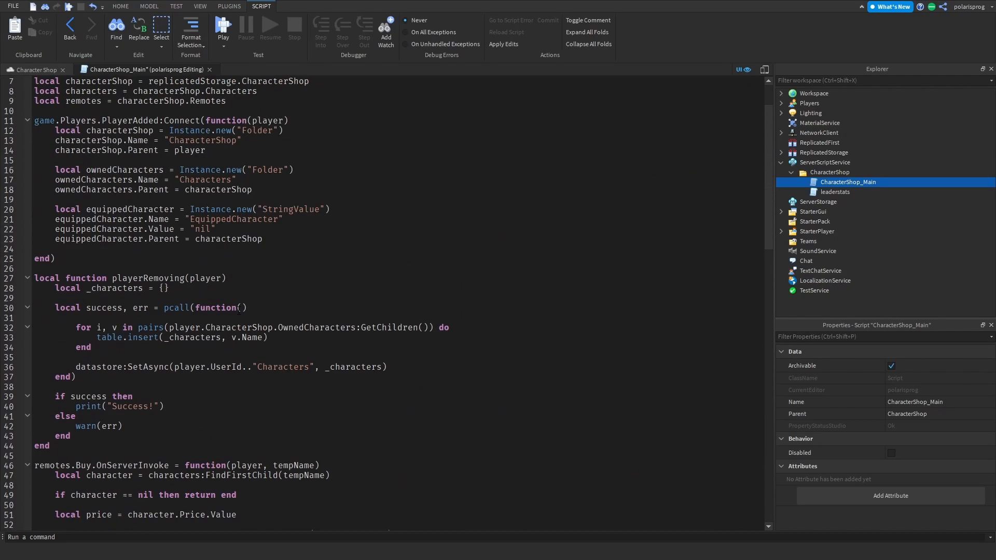
- Append .Value to EquippedCharacter in the Buy checks and open a blank line in PlayerAdded
scroll("down", 3)
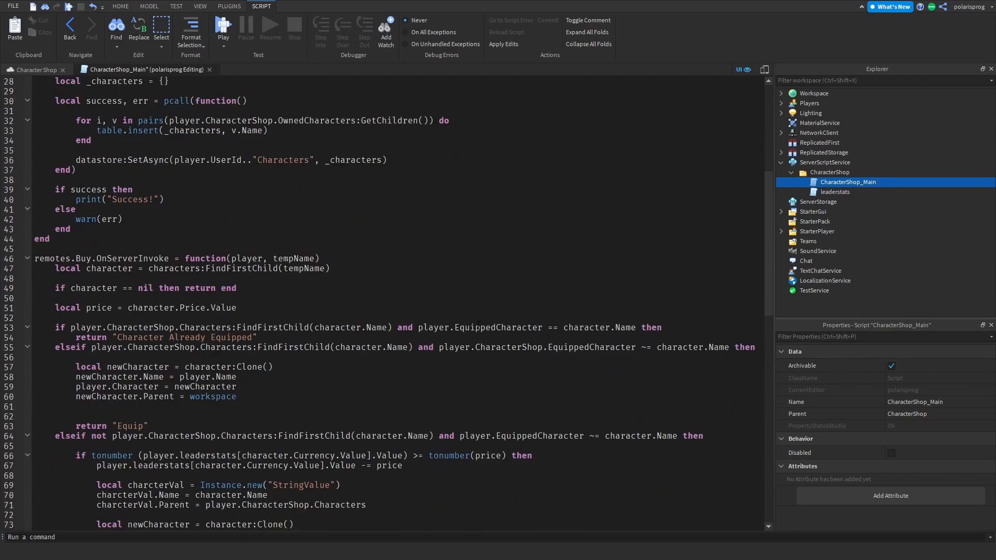
double_click(133, 258)
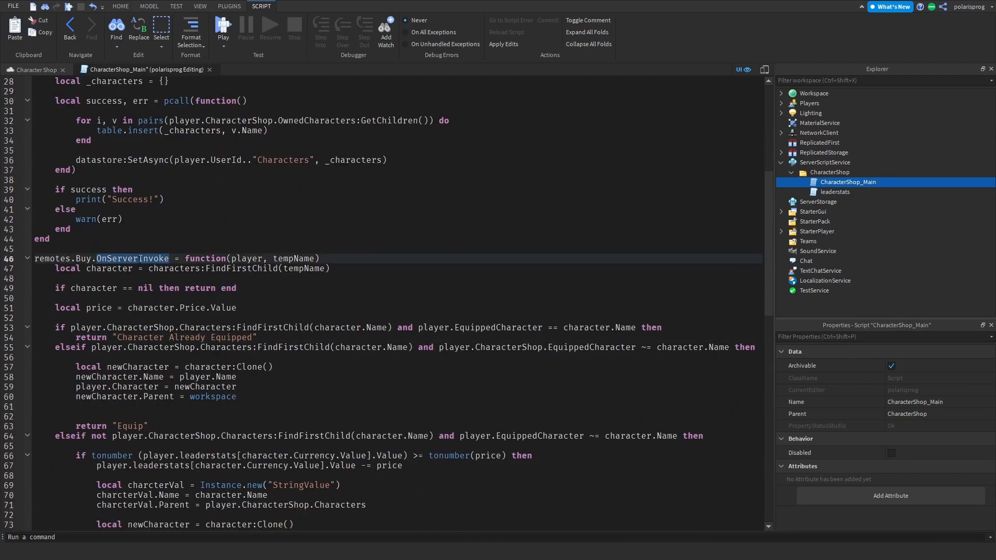
mouse_move(92, 288)
type("CharacterShop")
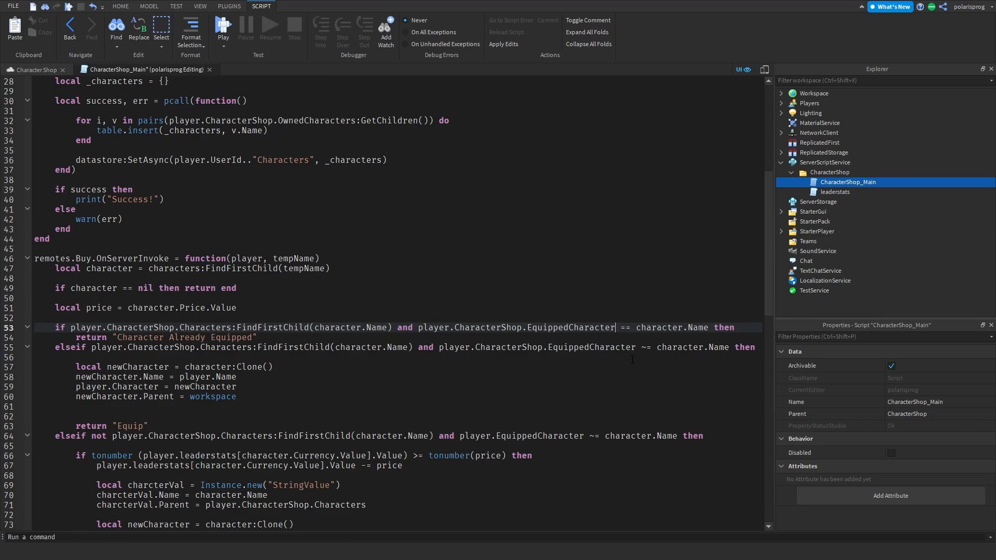
type(".Value")
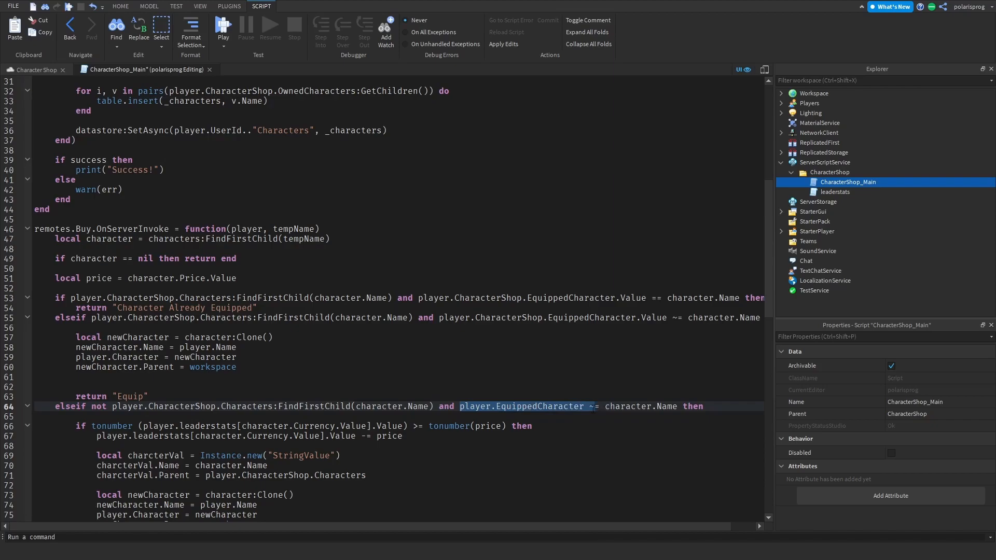
scroll("down", 3)
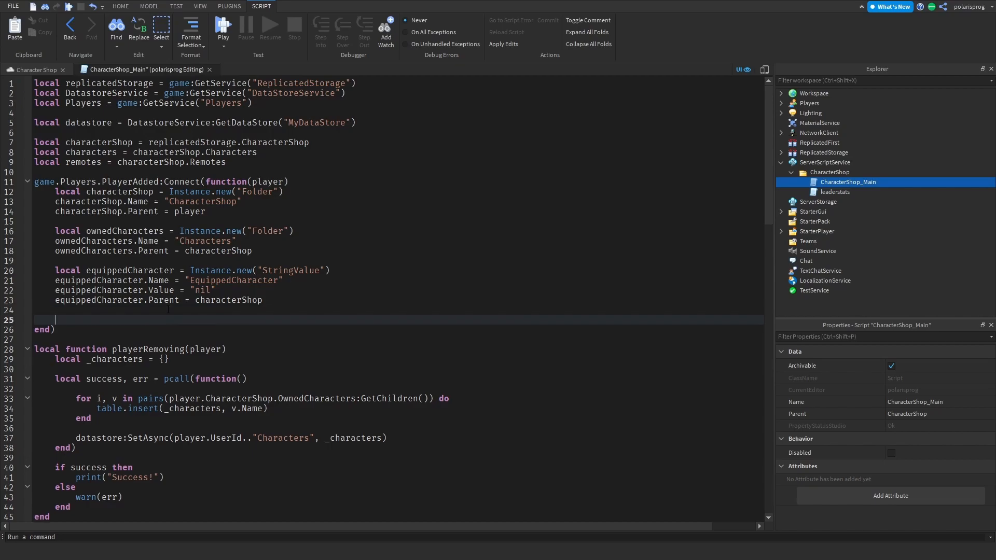
- In PlayerAdded, declare _characters = nil and load it via pcall datastore:GetAsync(player.UserId.."Characters")
type("local")
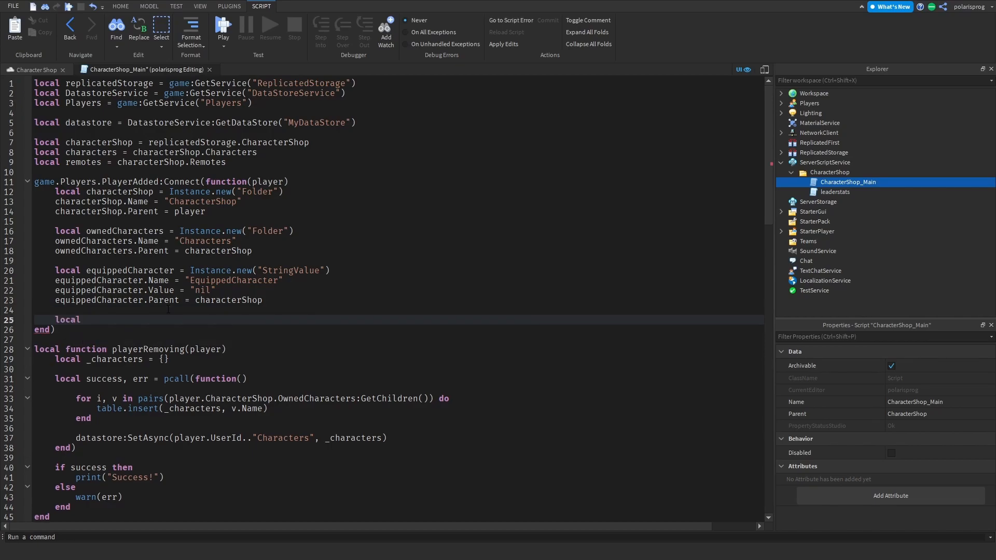
type("_characters = nil")
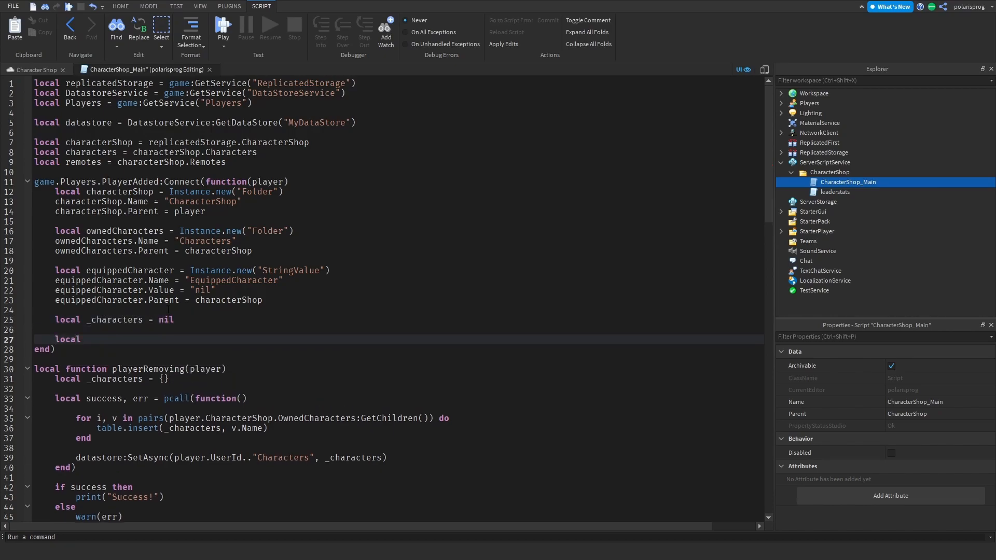
type("success, er")
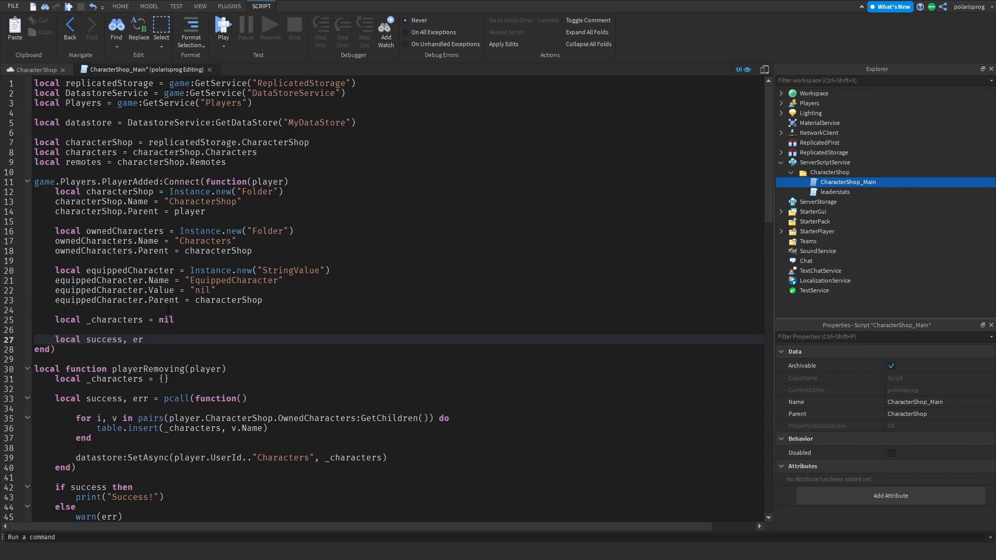
type("pcall(function(")
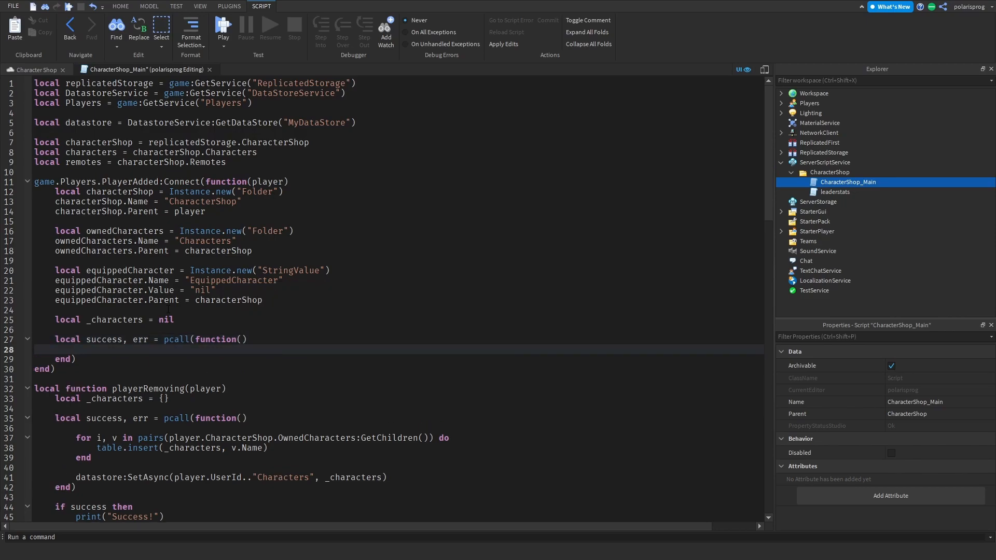
type("_characters =")
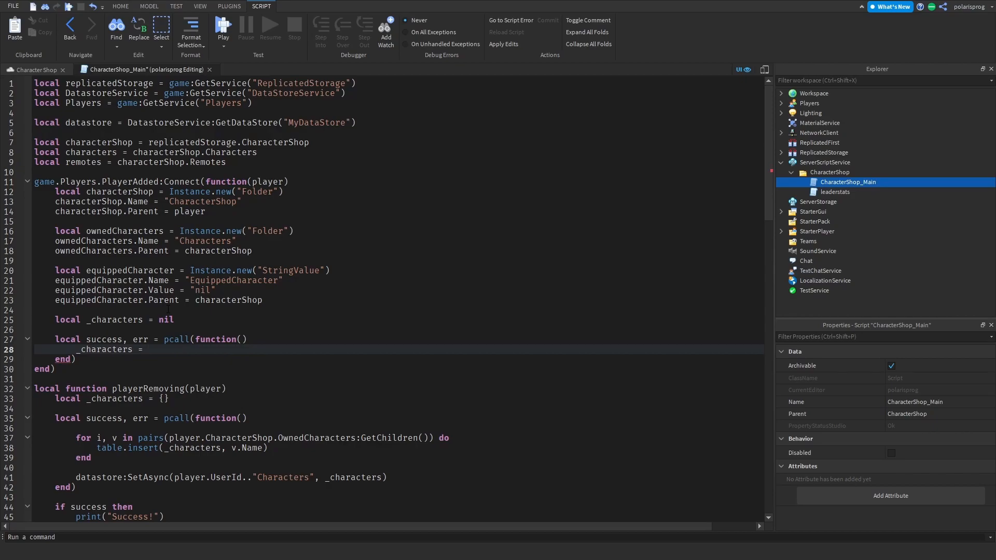
type("datastore:g")
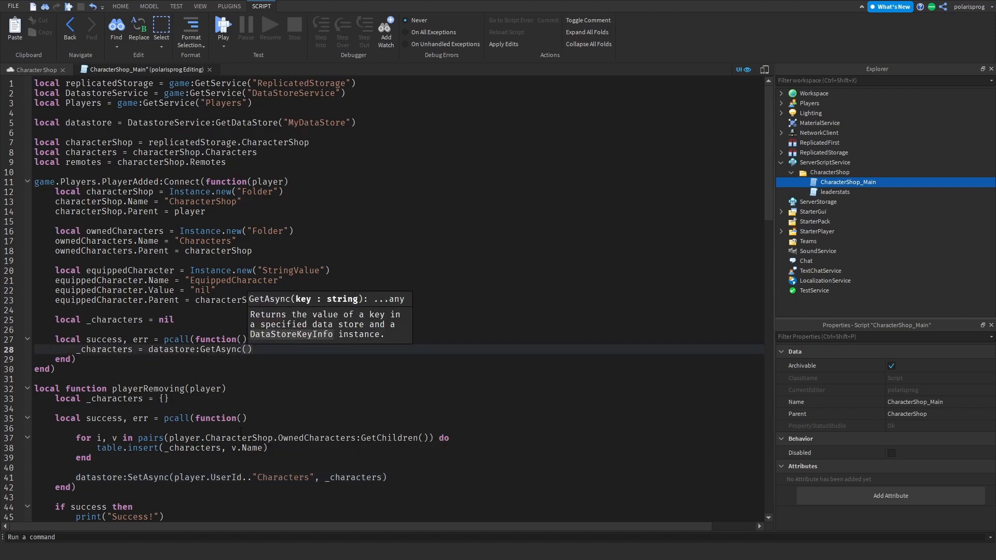
type("player")
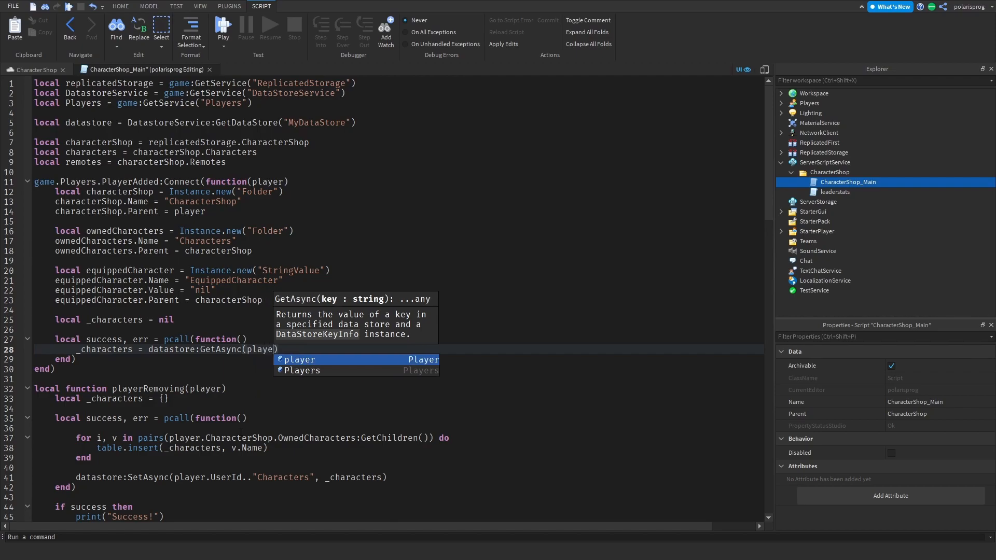
type("r.UserId..\"")
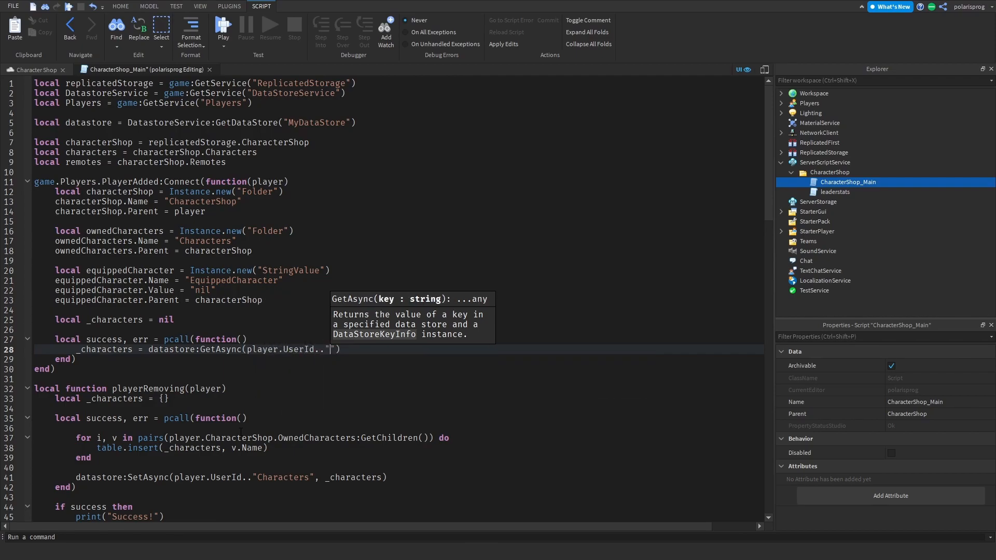
type("Characters")
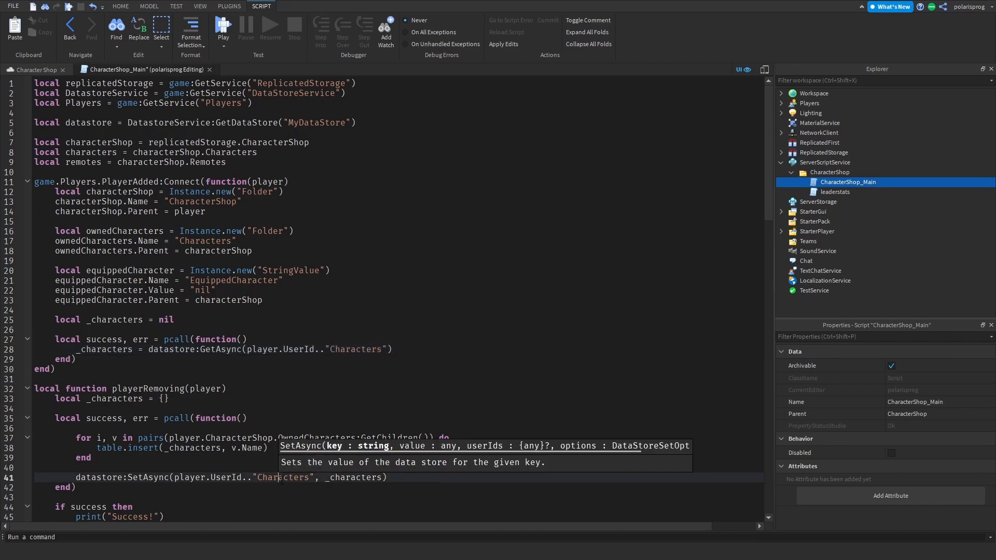
double_click(354, 348)
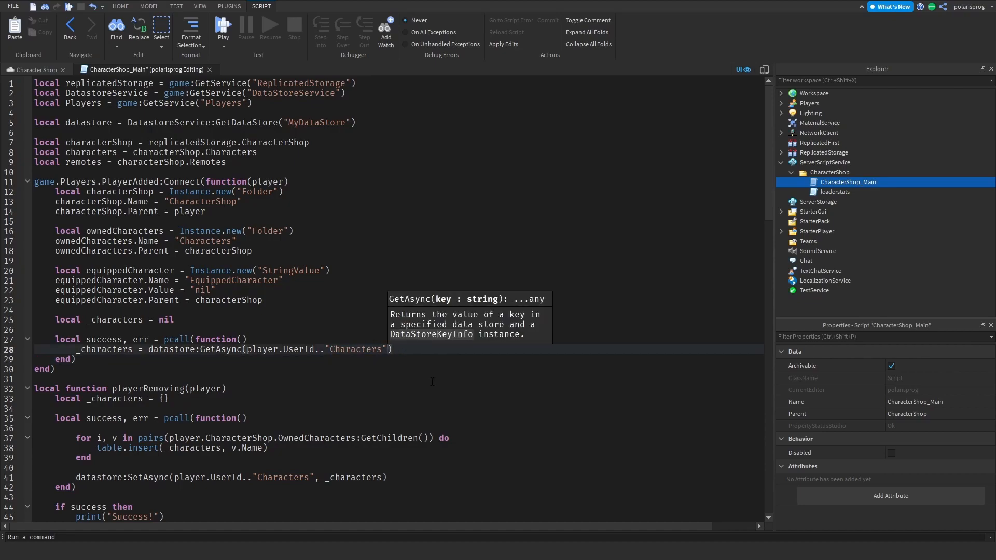
mouse_move(430, 374)
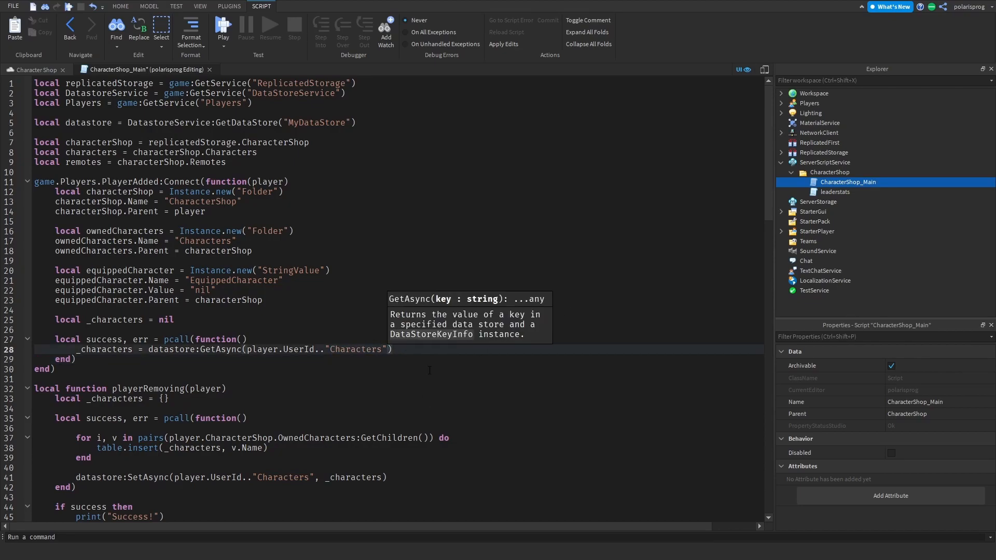
mouse_move(338, 393)
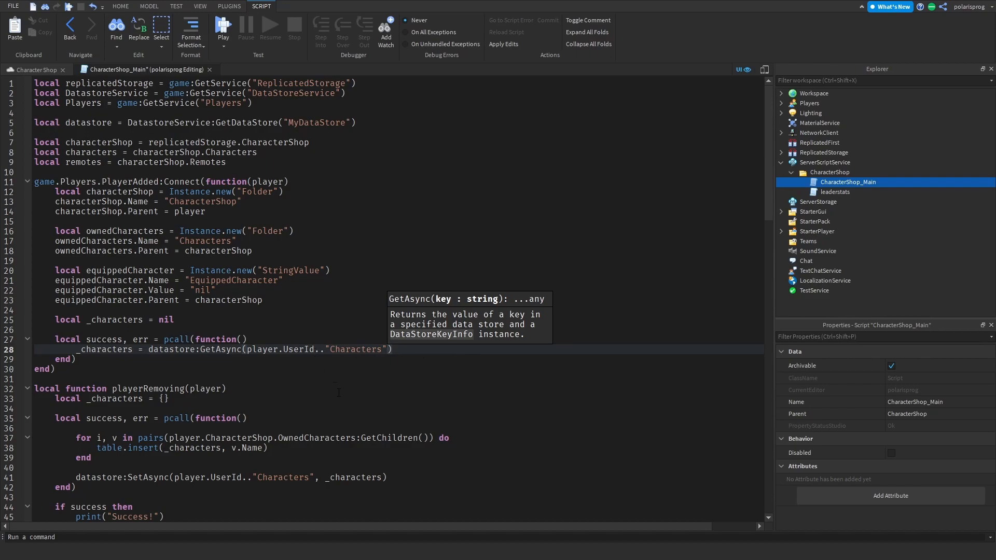
left_click(330, 359)
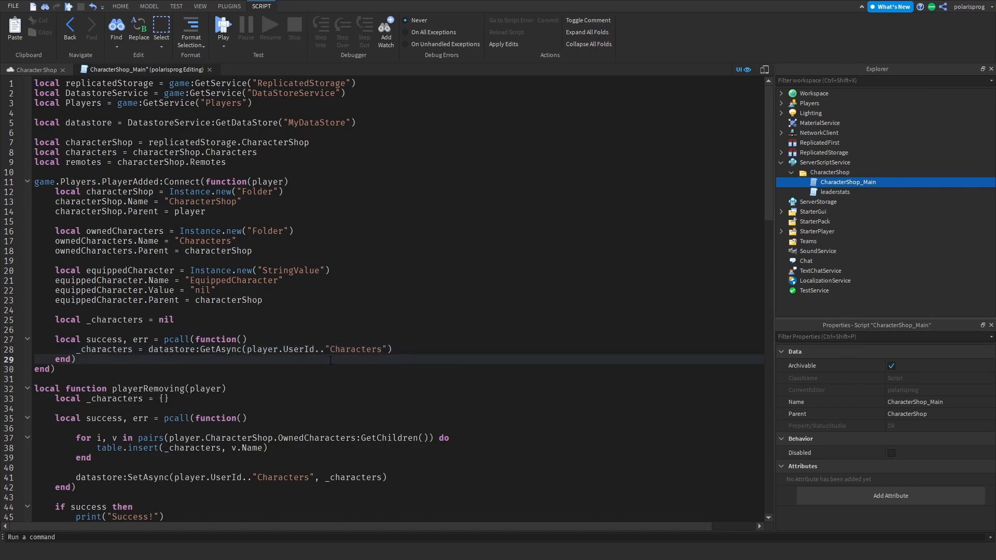
- Add an 'if success and _characters' check that reports err when loading fails
type("if success")
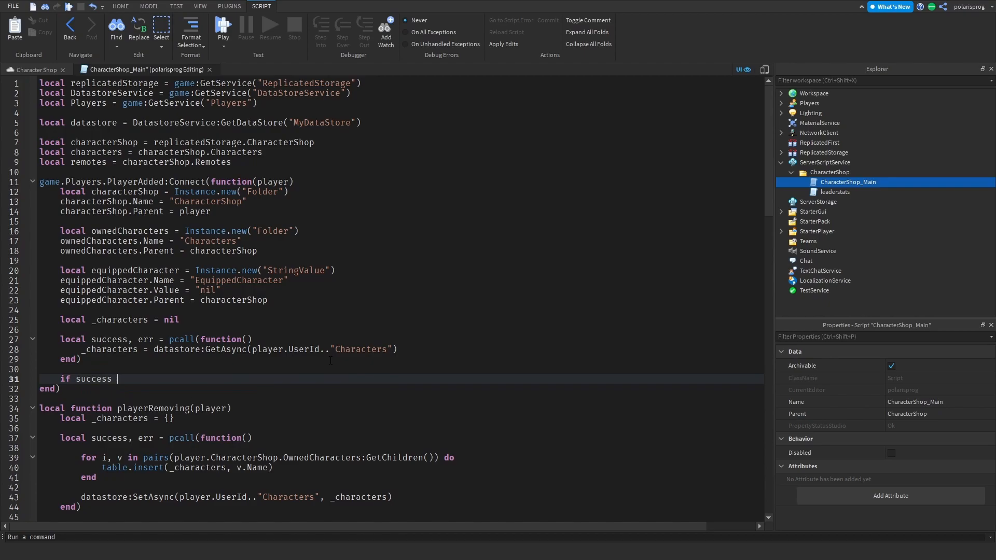
type("and _characters ~= nil then")
type("else")
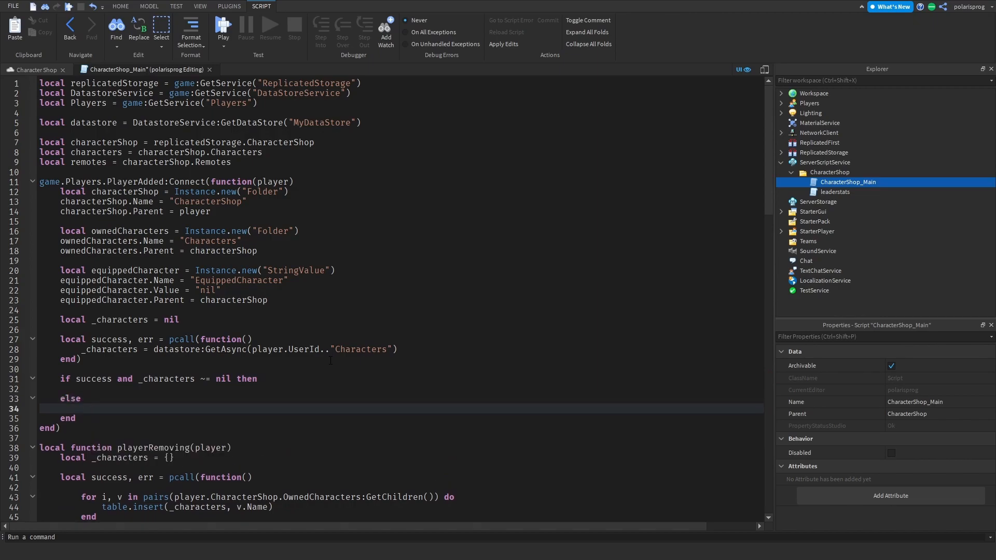
type("print")
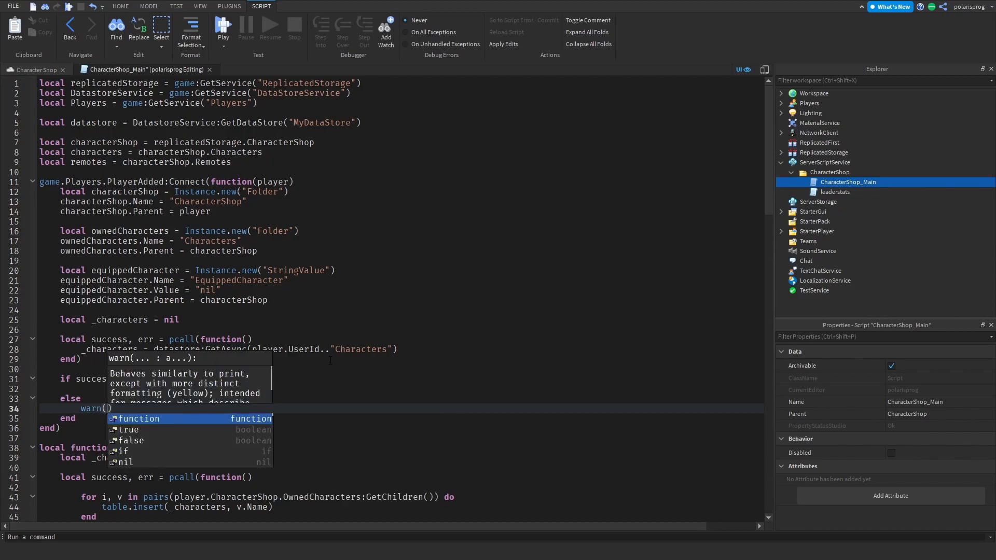
type("err")
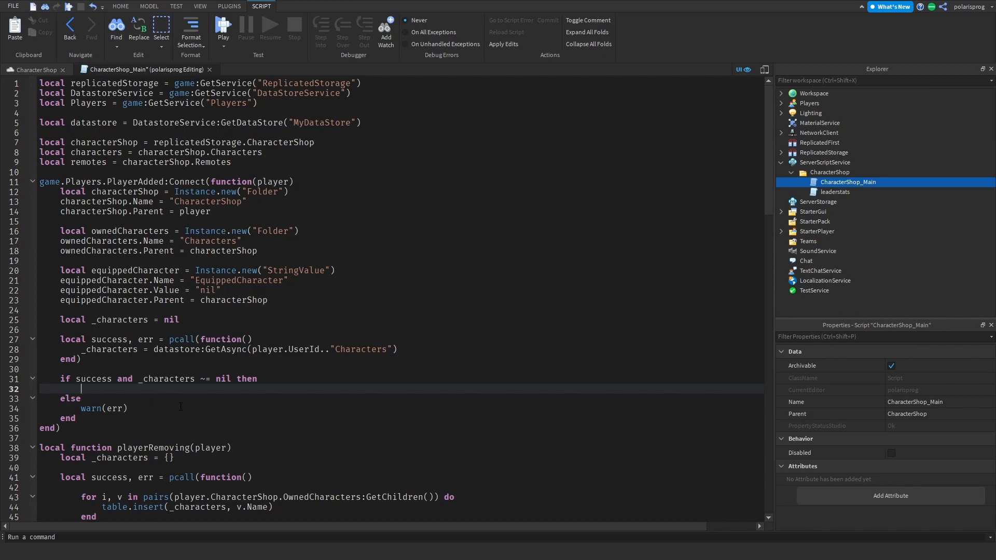
- Loop over saved _characters creating a StringValue named v in ownedCharacters, then view the CharacterShop place
type("for i, v in")
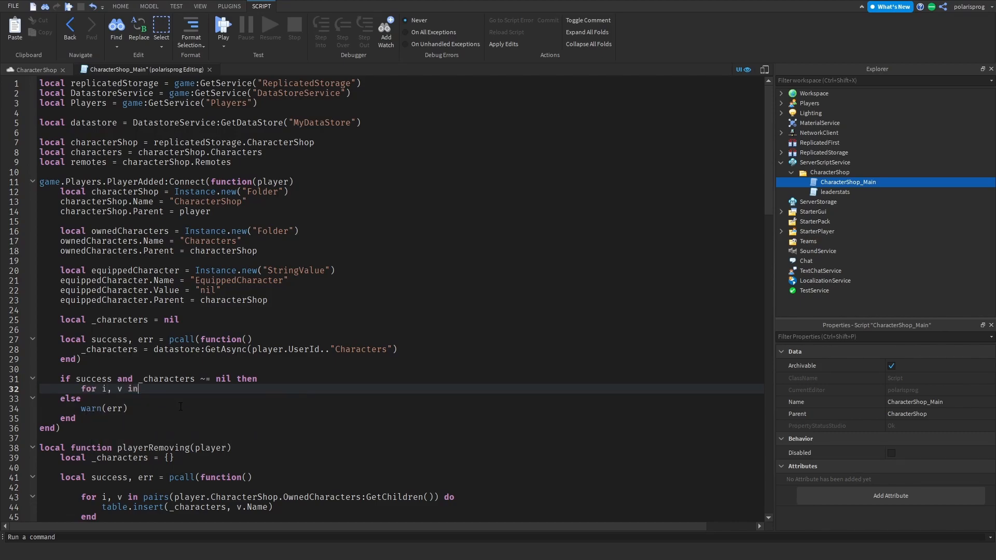
type("pairs(cha")
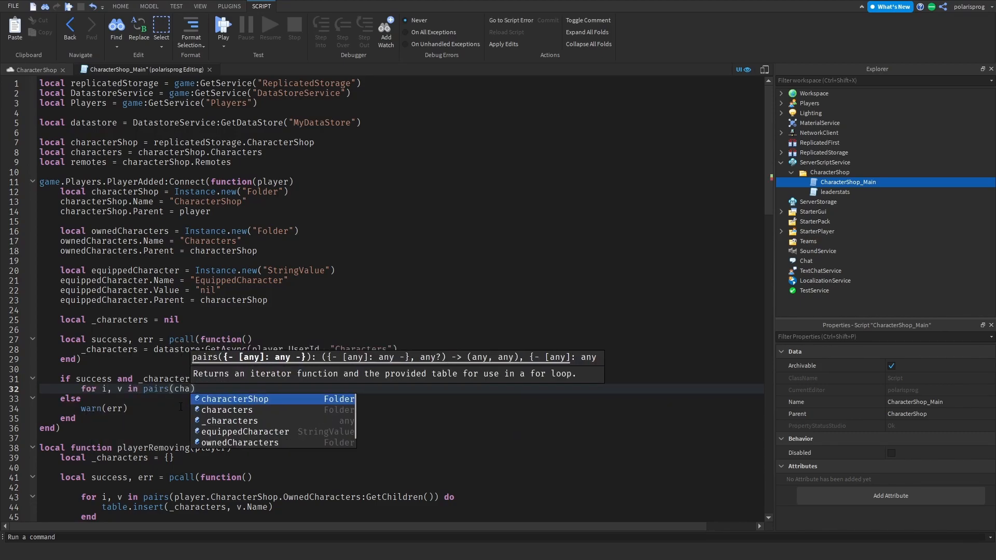
type("_")
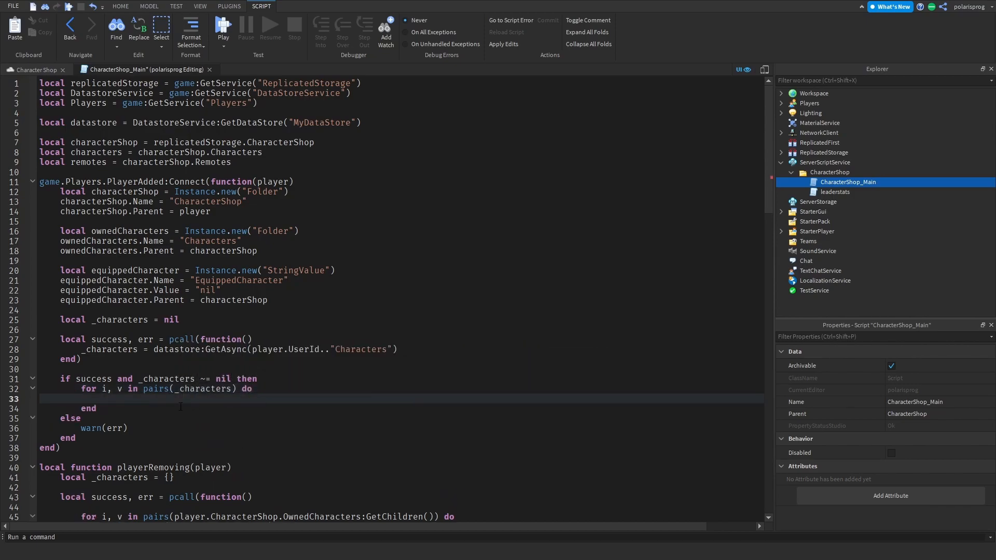
type("local new")
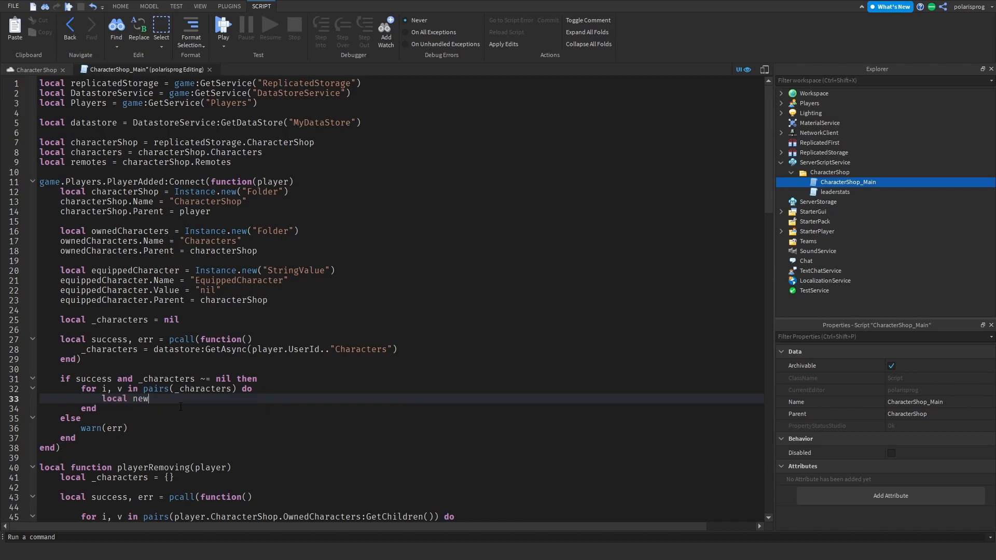
type("Val =")
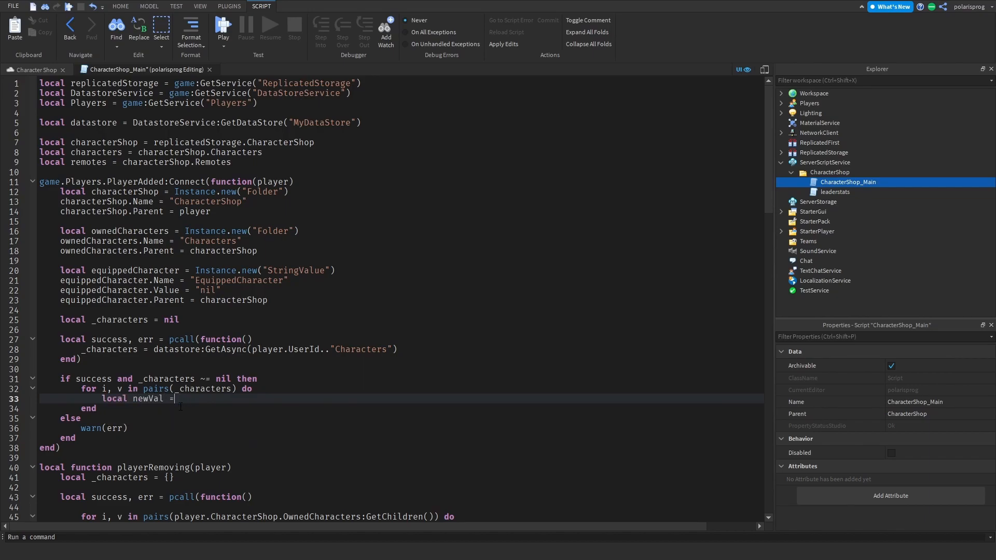
type("Instance.new(\"\")")
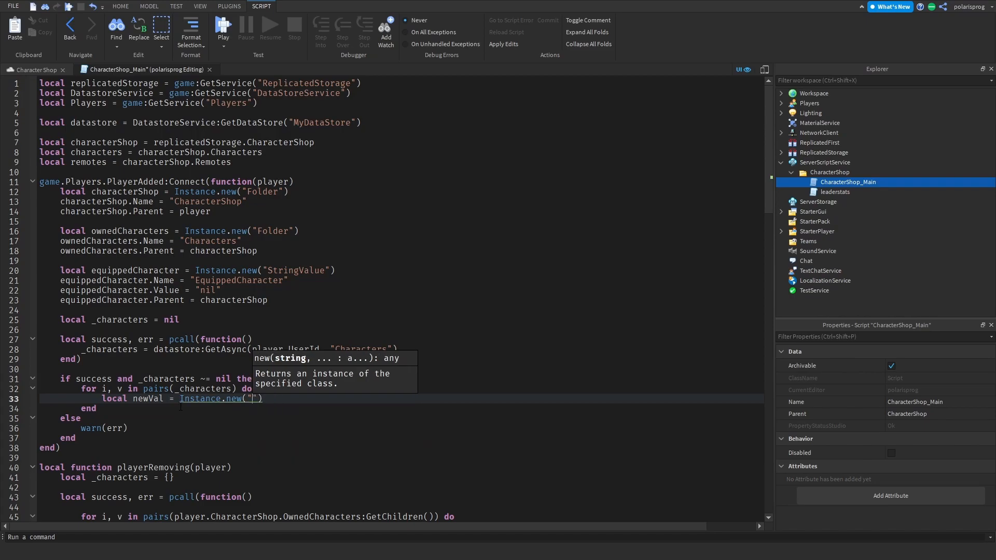
type("s")
type("n")
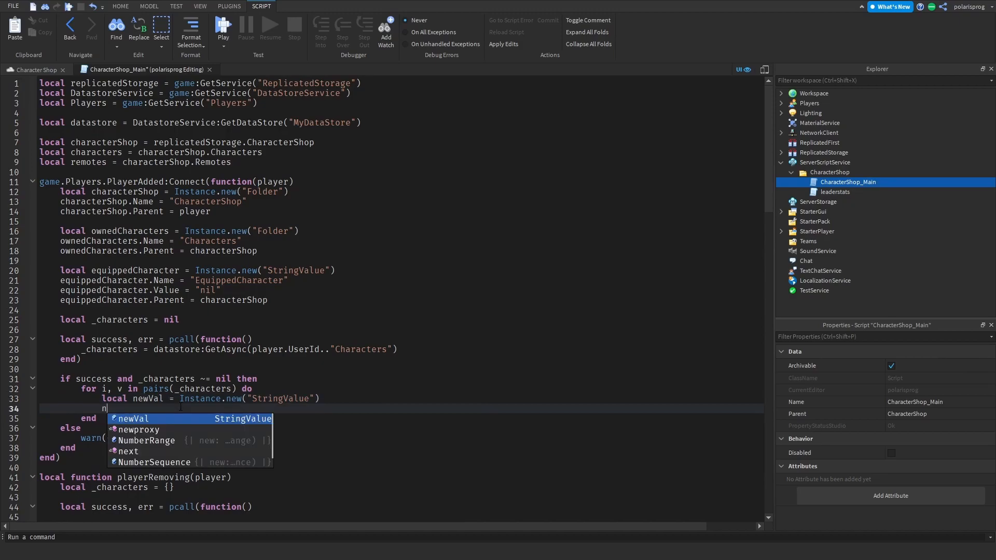
type("ewVal.Name = v")
type("newVal.Parent = ownedCharacters")
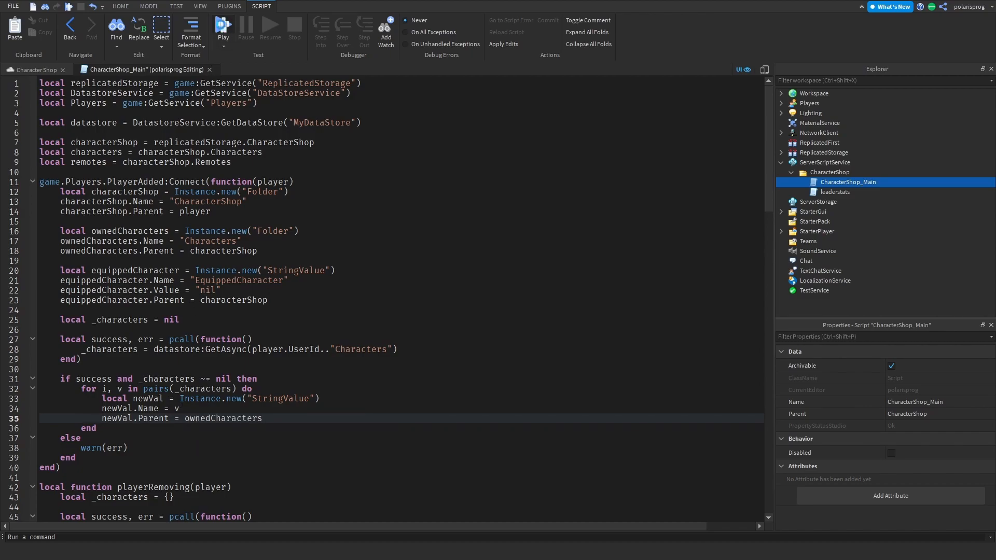
left_click(223, 28)
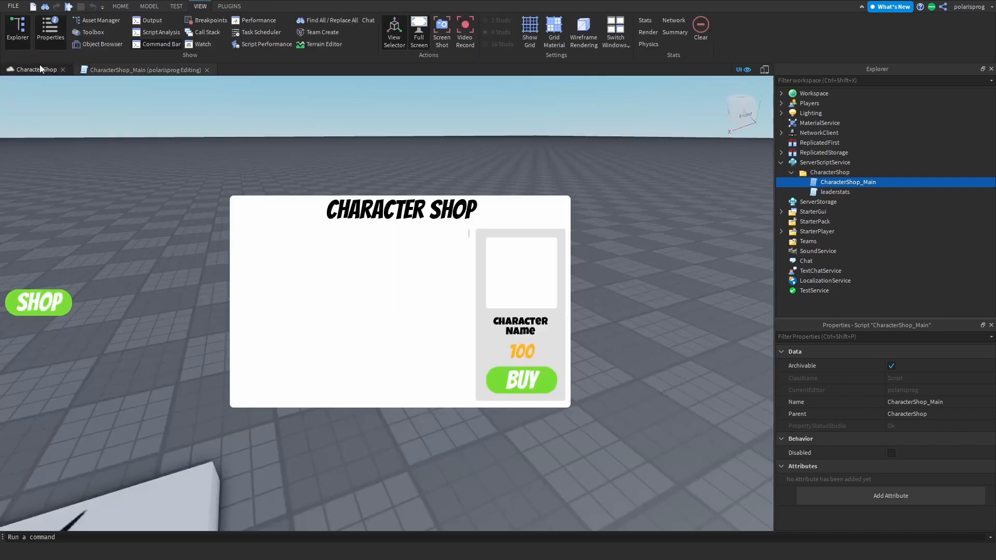
- Check the Security page in Game Settings, then return to the CharacterShop_Main script
left_click(120, 5)
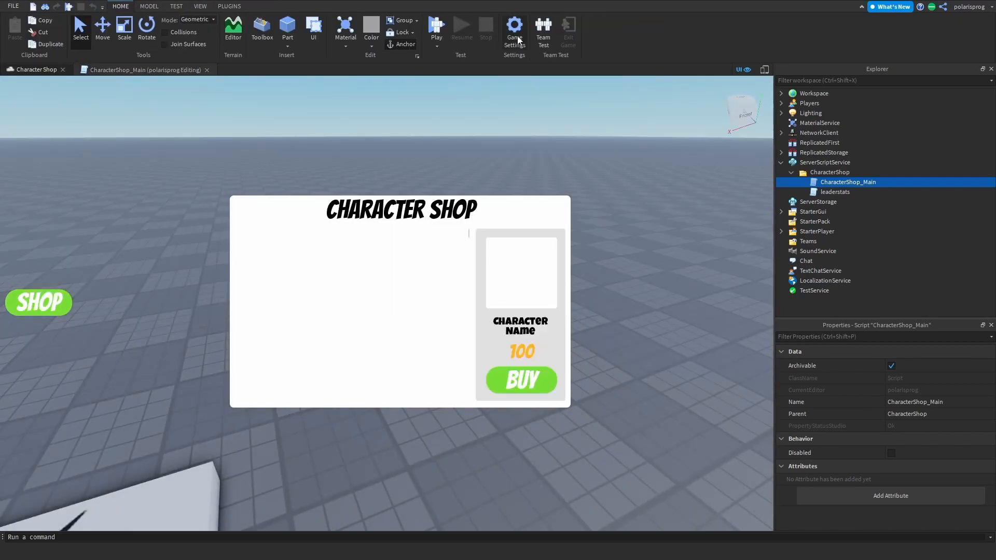
left_click(514, 29)
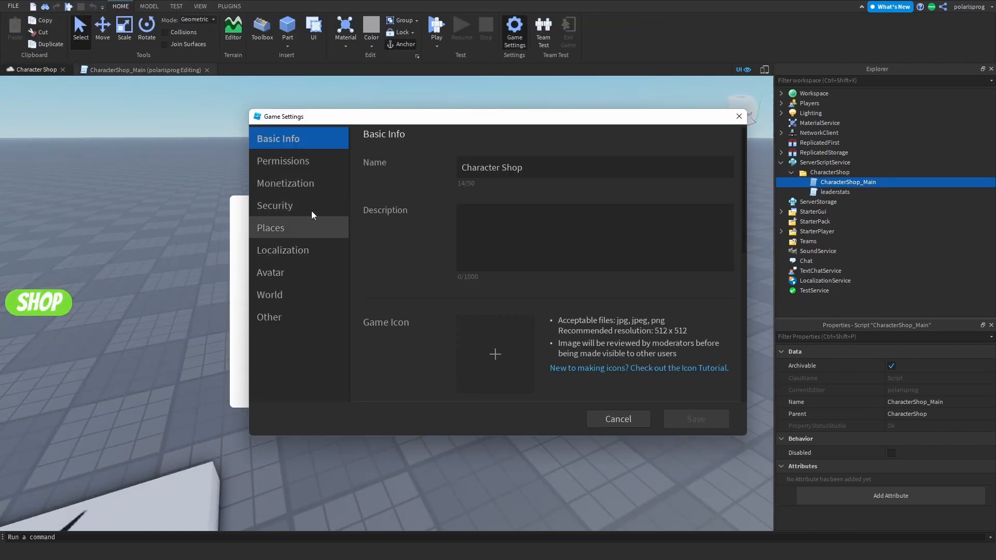
left_click(274, 204)
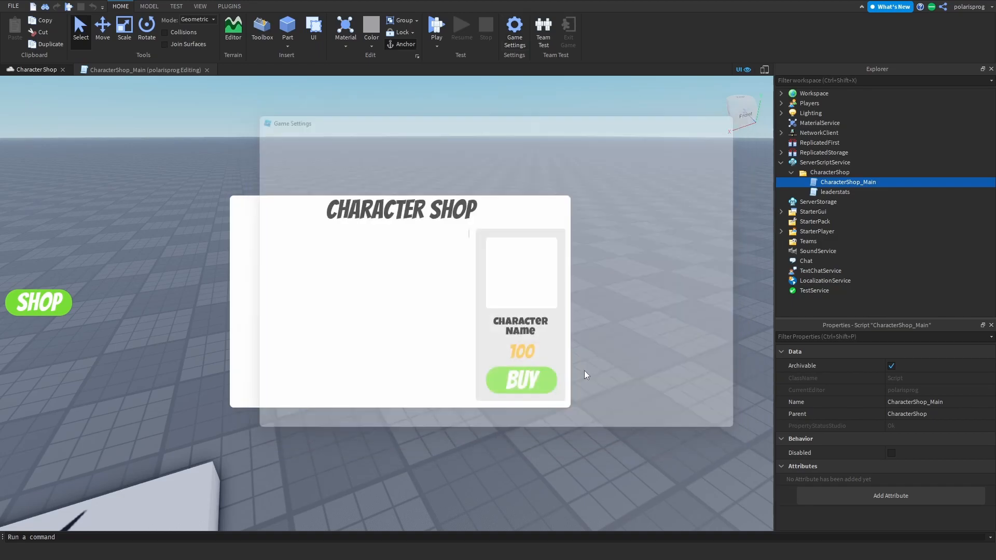
left_click(435, 28)
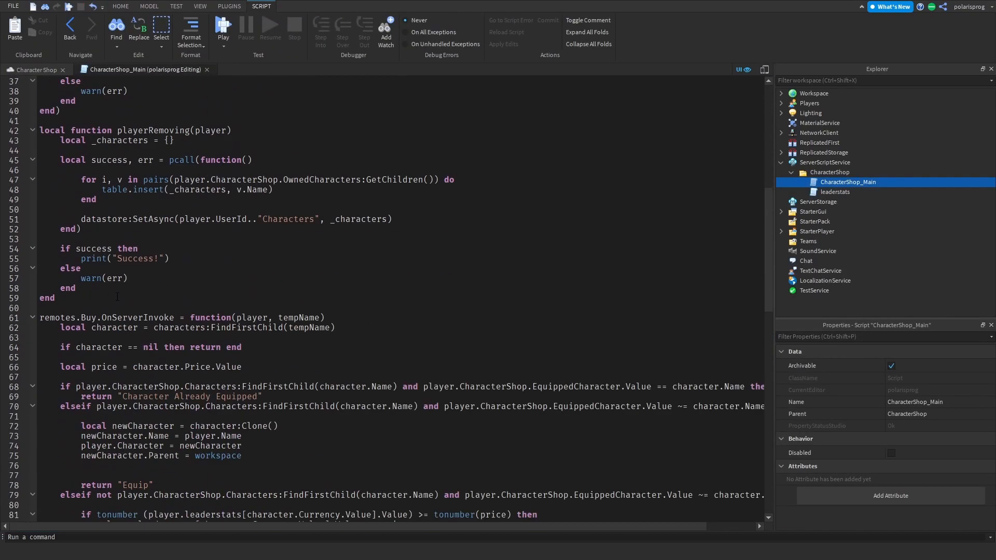
- Connect Players.PlayerRemoving to playerRemoving and start a play-test
scroll("down", 3)
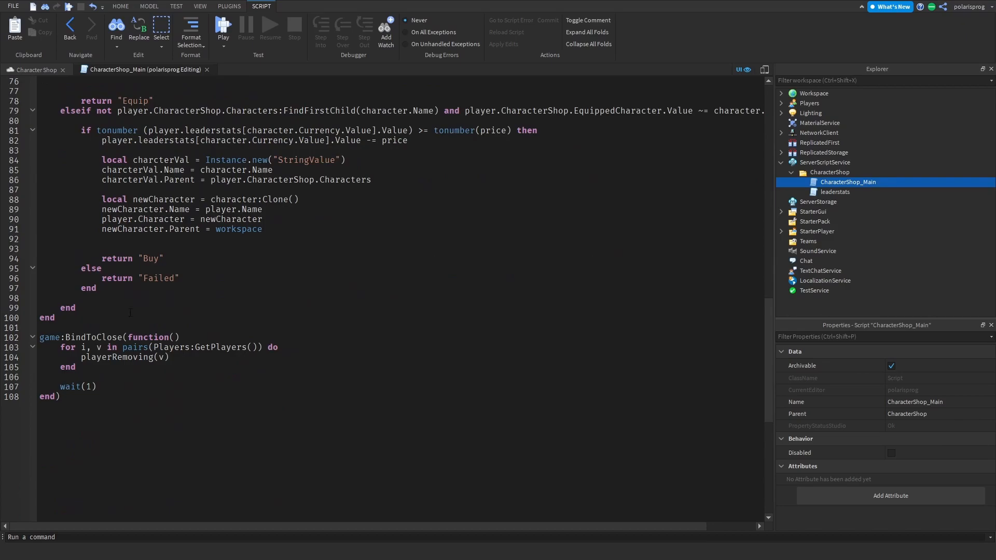
type("pla")
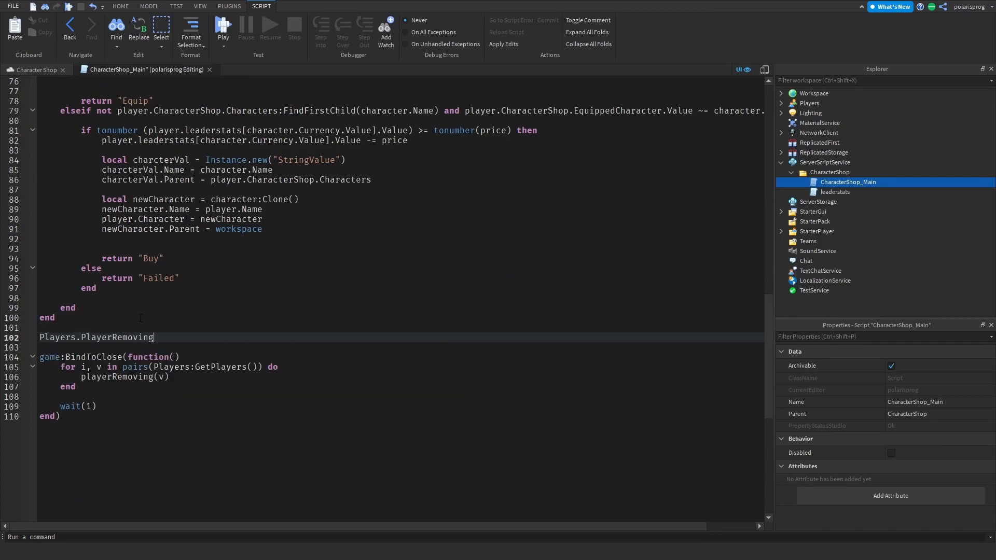
type(":Connect(playere")
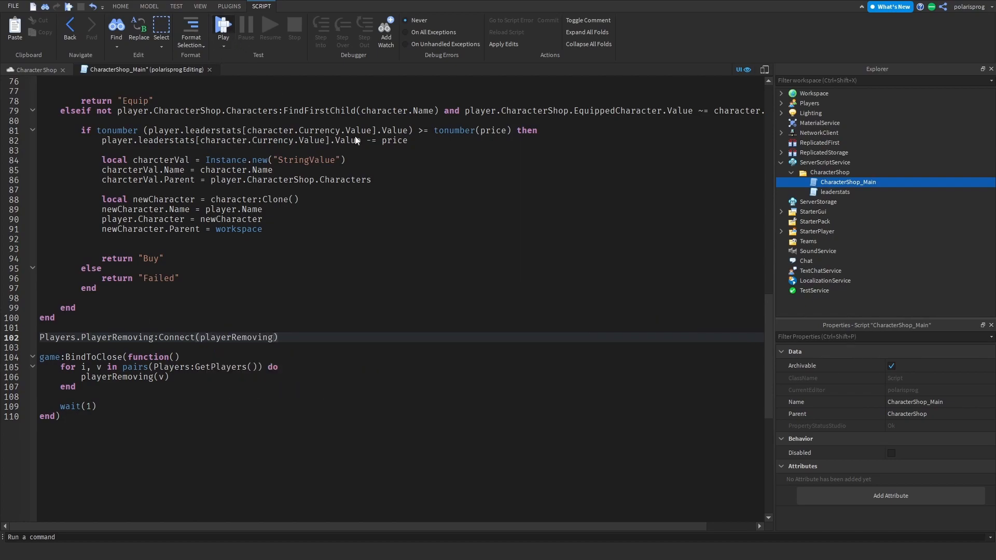
left_click(223, 28)
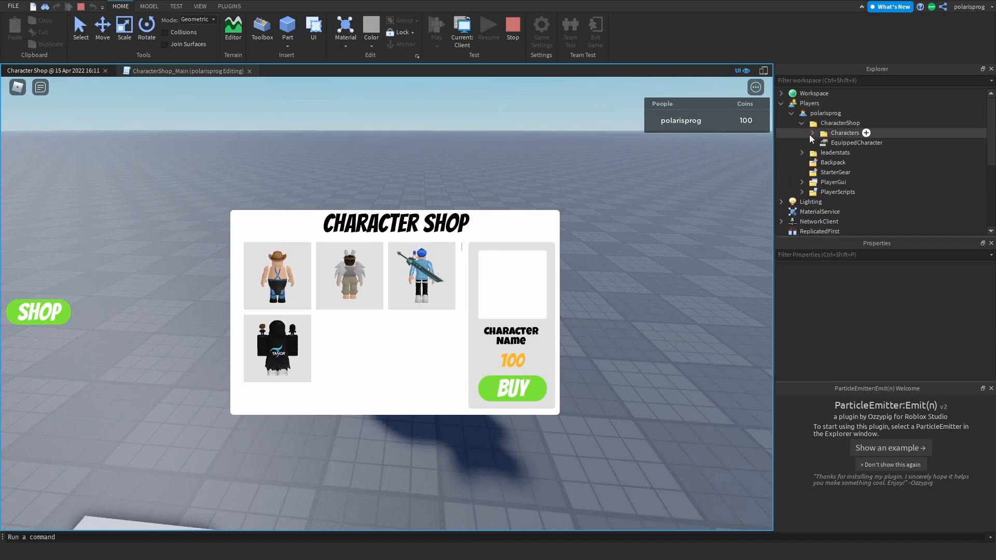
- Stop the play-test and return to the CharacterShop_Main script
left_click(811, 133)
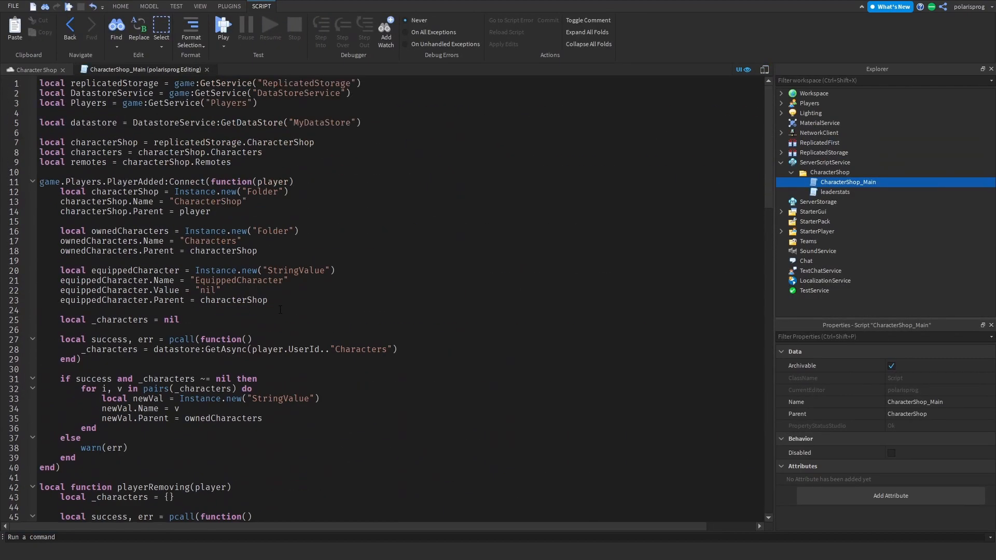
- Rename the datastore to "MyDataStore11" on line 5 and start a new play-test
left_click(348, 122)
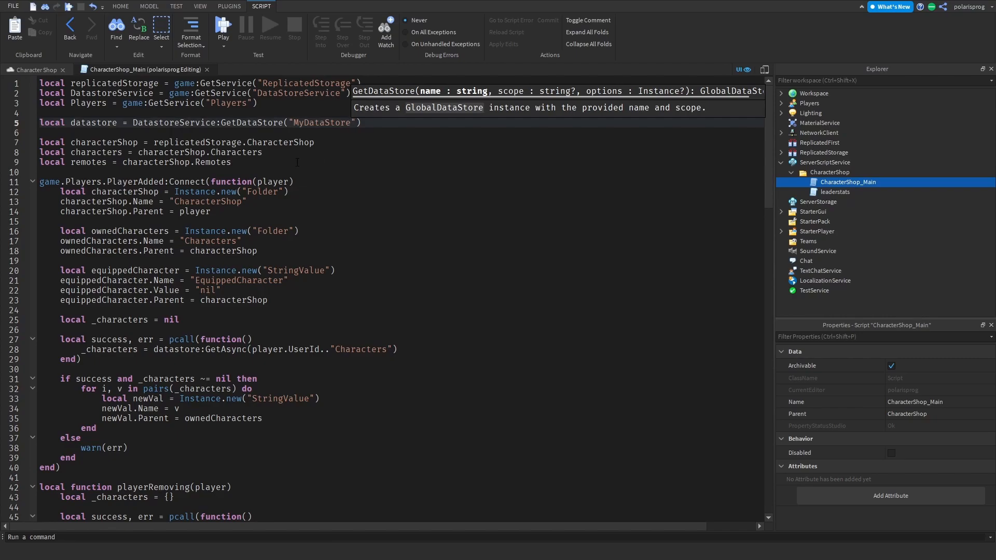
type("11")
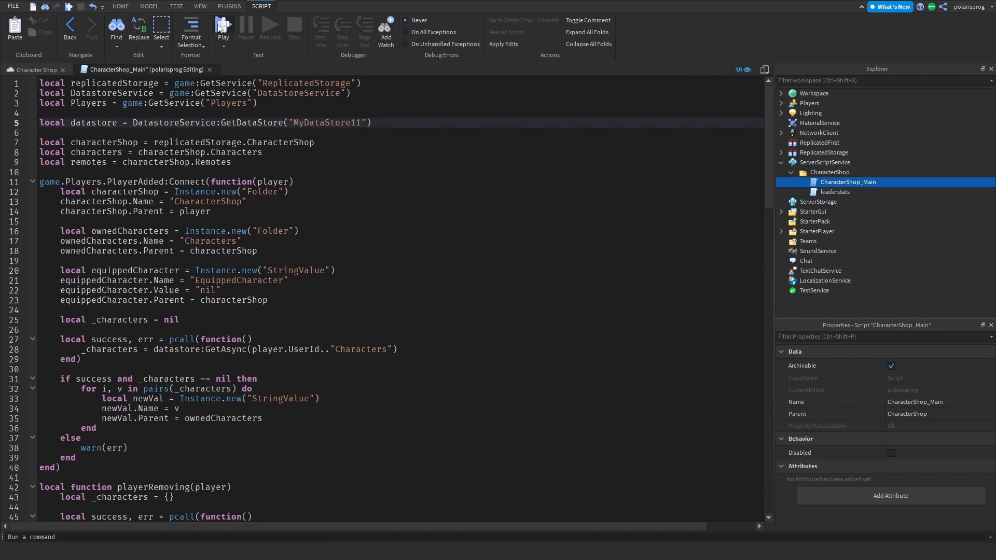
left_click(223, 26)
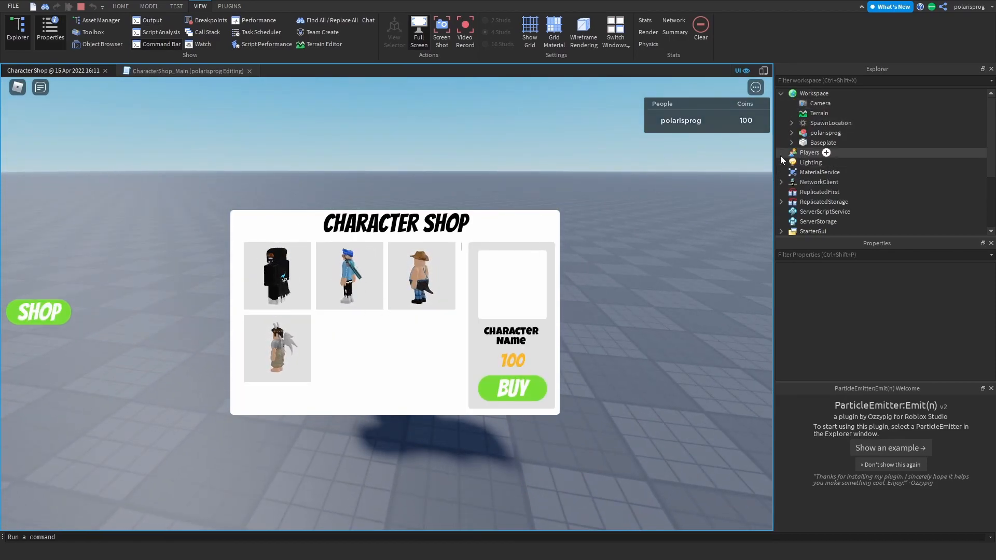
- Buy TanqR for 30 coins, confirm it under the player's Characters folder, and stop the test
left_click(844, 182)
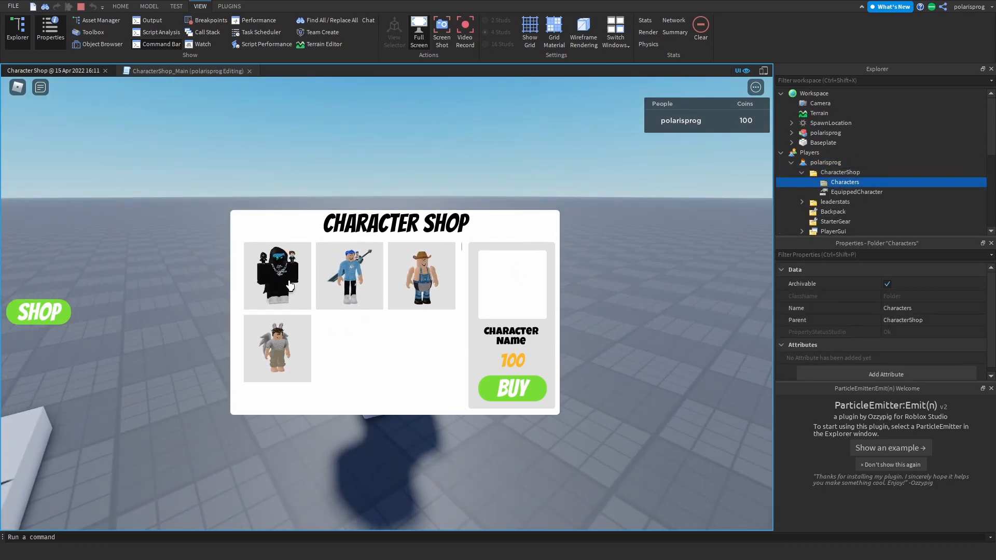
left_click(510, 388)
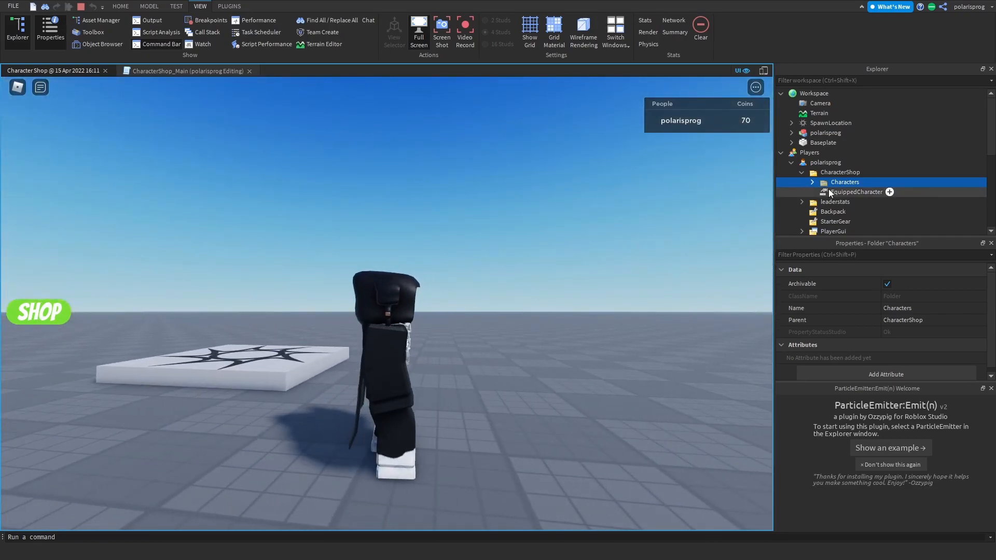
left_click(856, 191)
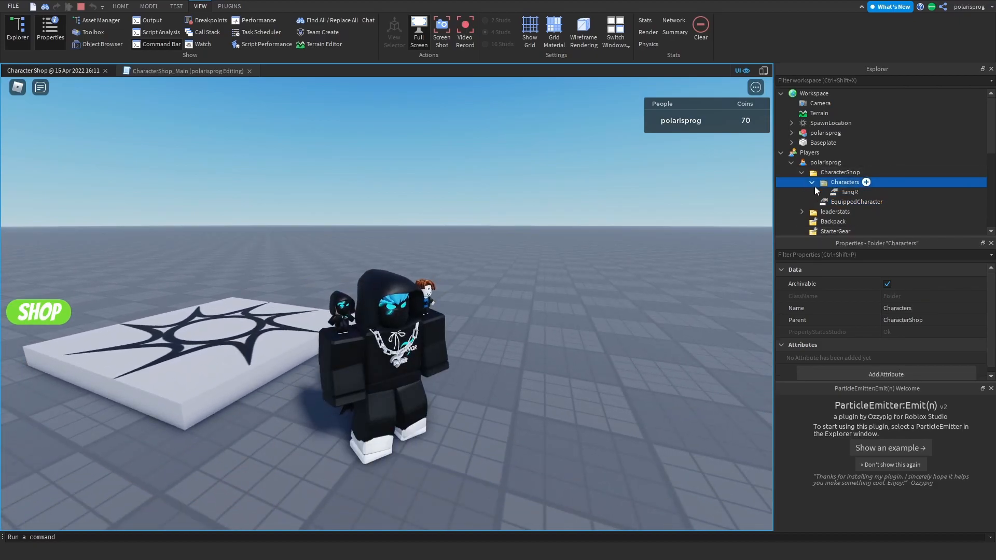
left_click(848, 192)
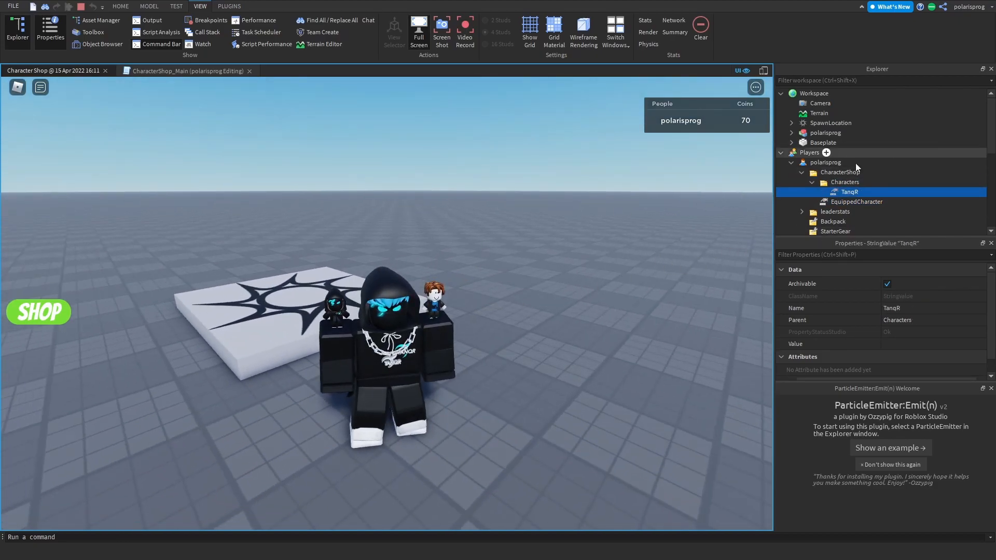
left_click(37, 311)
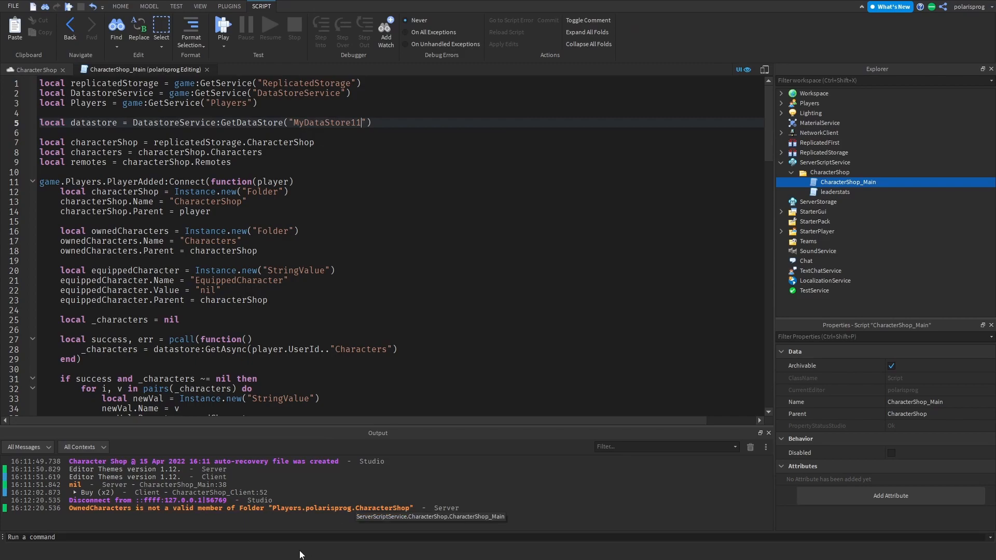
- Buy RussoTalks and TanqR with the save loop reading Characters, then start another play-test
scroll("down", 3)
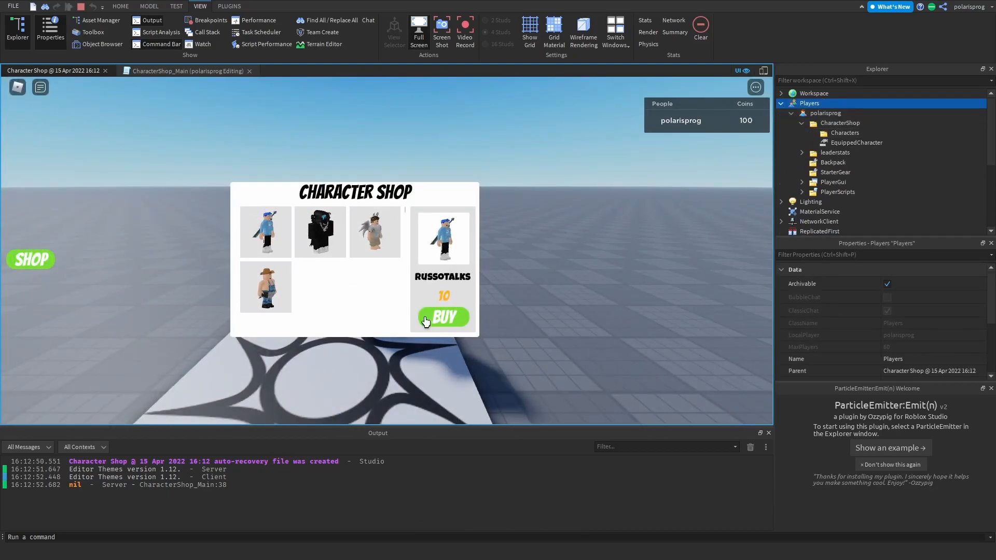
left_click(442, 317)
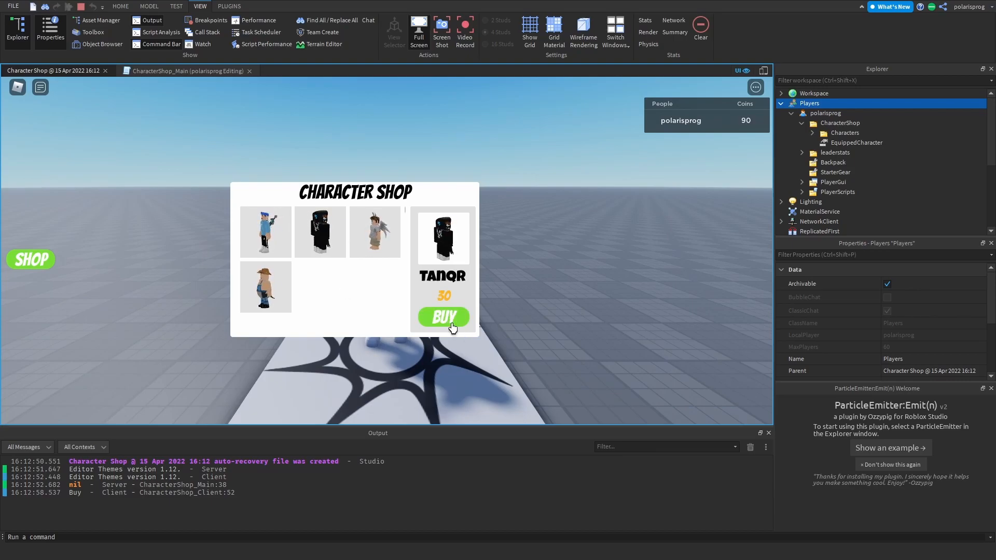
left_click(443, 317)
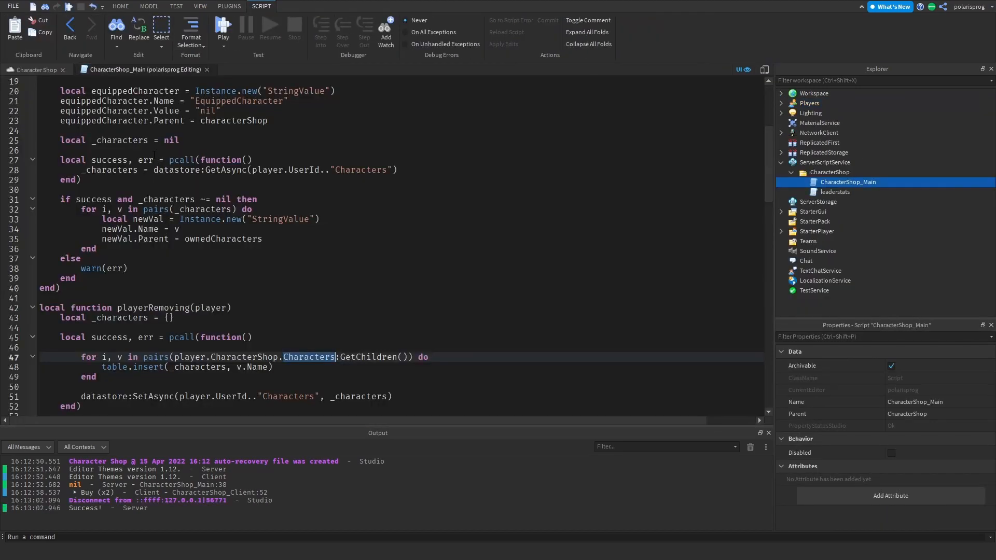
left_click(223, 29)
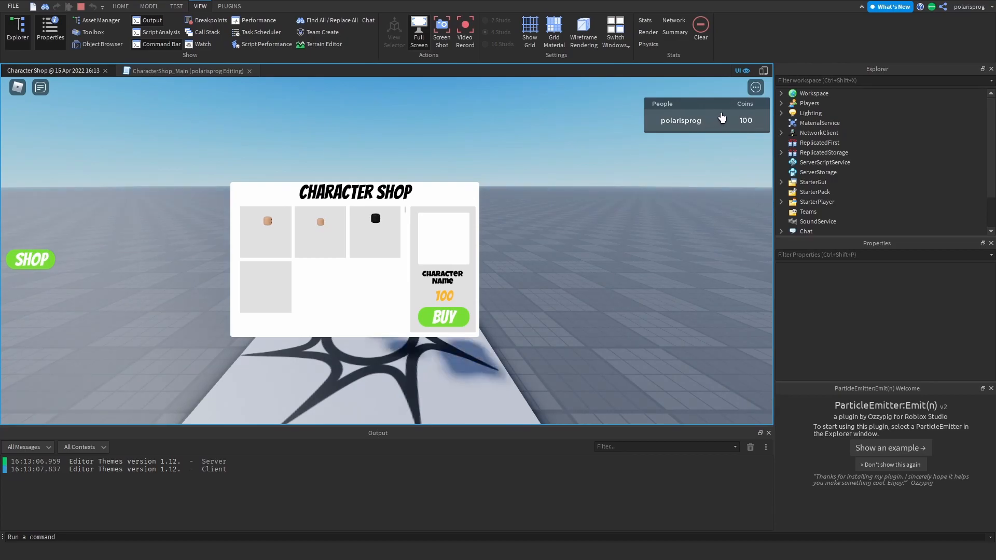
- Confirm RussoTalks and TanqR were restored, then buy mrflimfam for 50 coins
left_click(782, 103)
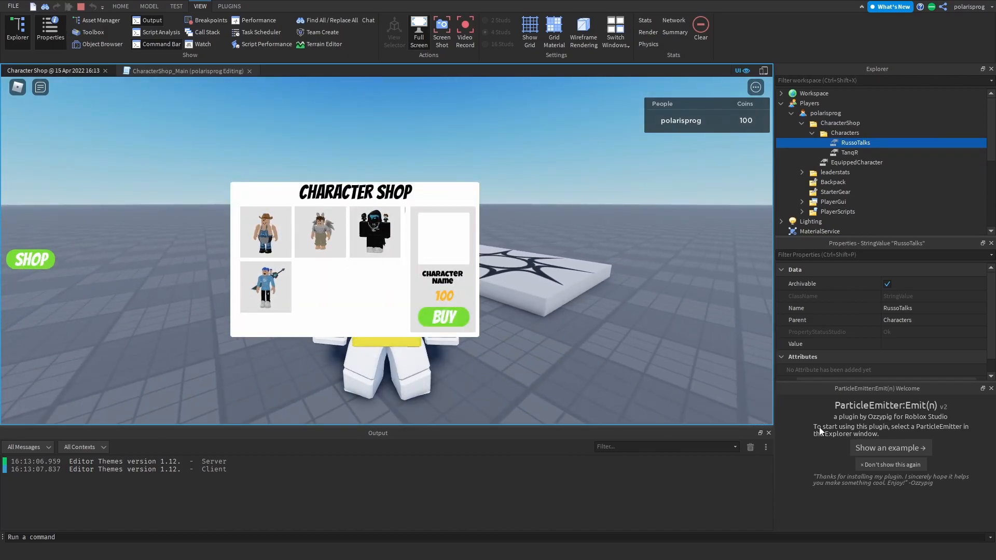
left_click(265, 231)
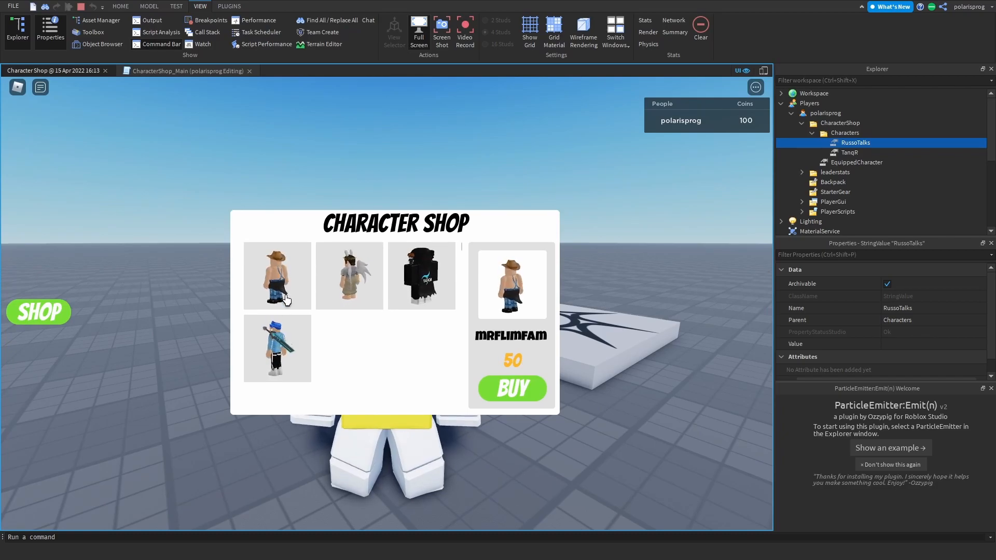
left_click(511, 388)
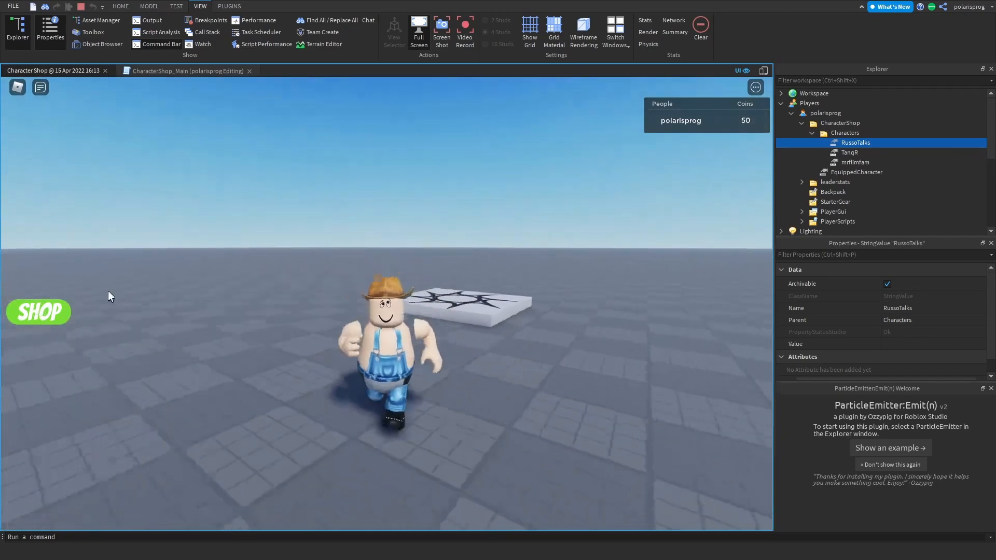
- Equip TanqR as the avatar from the character shop and close the shop
left_click(37, 312)
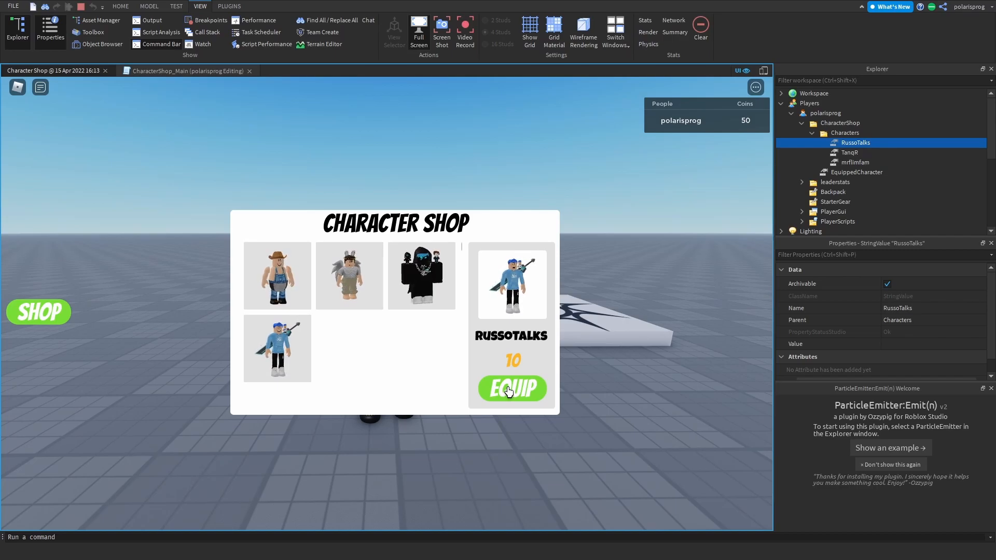
left_click(421, 275)
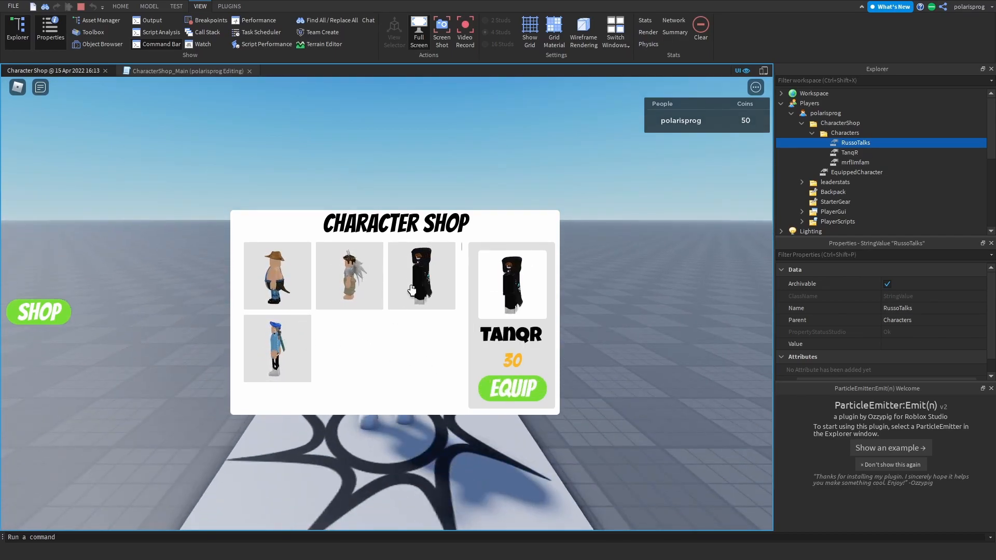
left_click(511, 387)
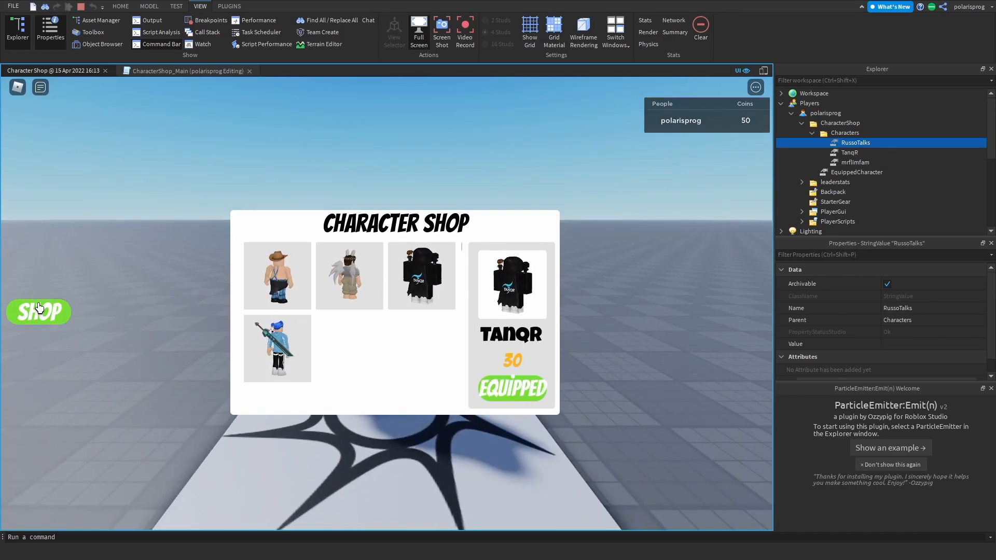
left_click(37, 311)
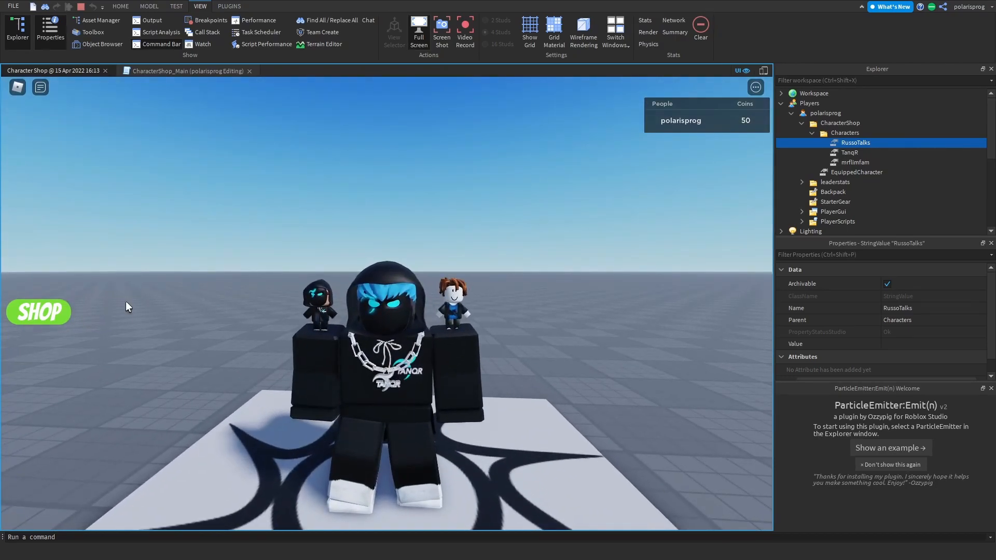